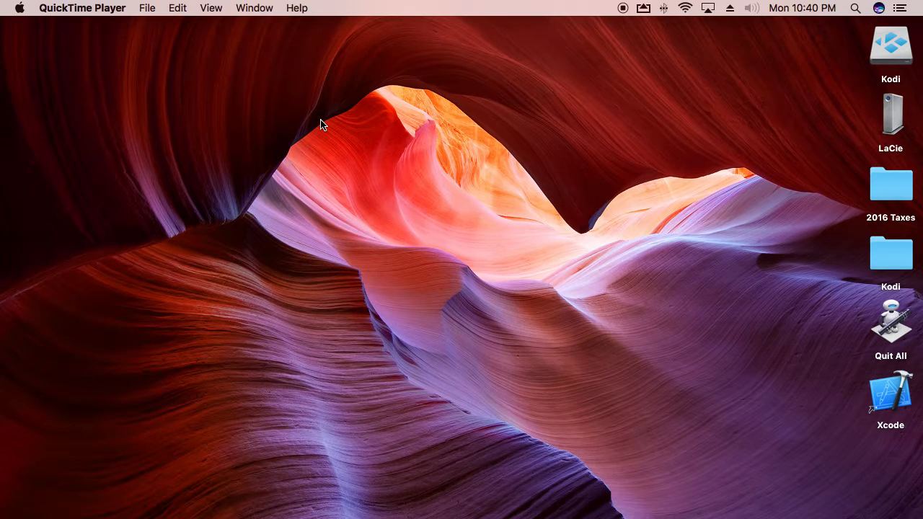
{"action": "mouse_move", "coordinate": [657, 323]}
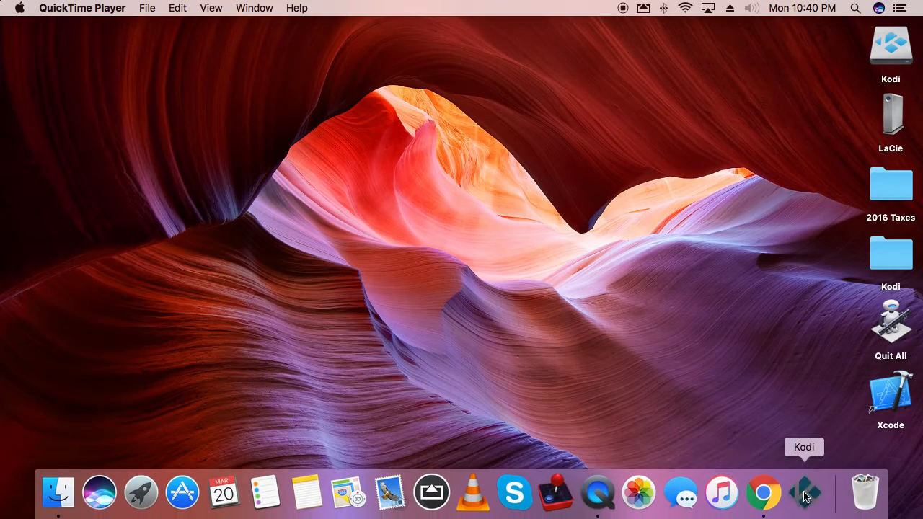
Launch Kodi from the Dock so the Aeon Nox home menu loads at Music
{"action": "left_click", "coordinate": [805, 493]}
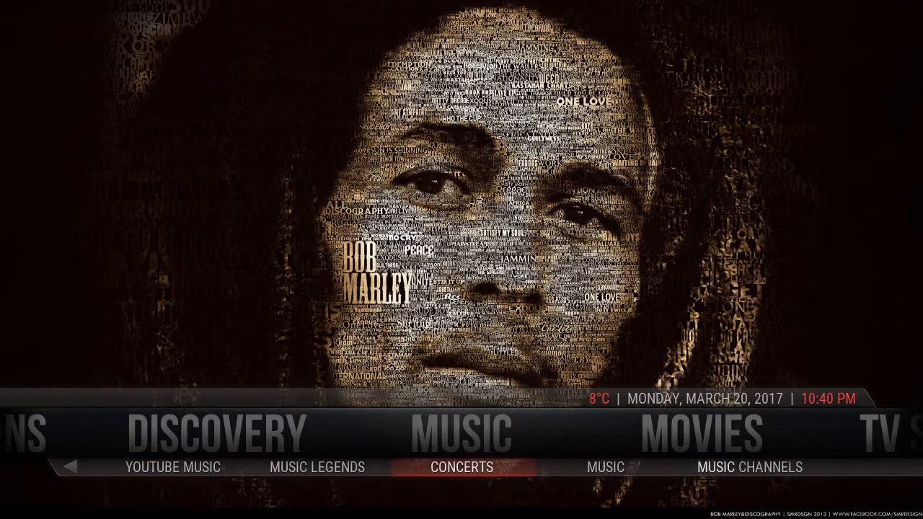
Move the Aeon Nox main menu over to the System section
{"action": "left_click", "coordinate": [606, 468]}
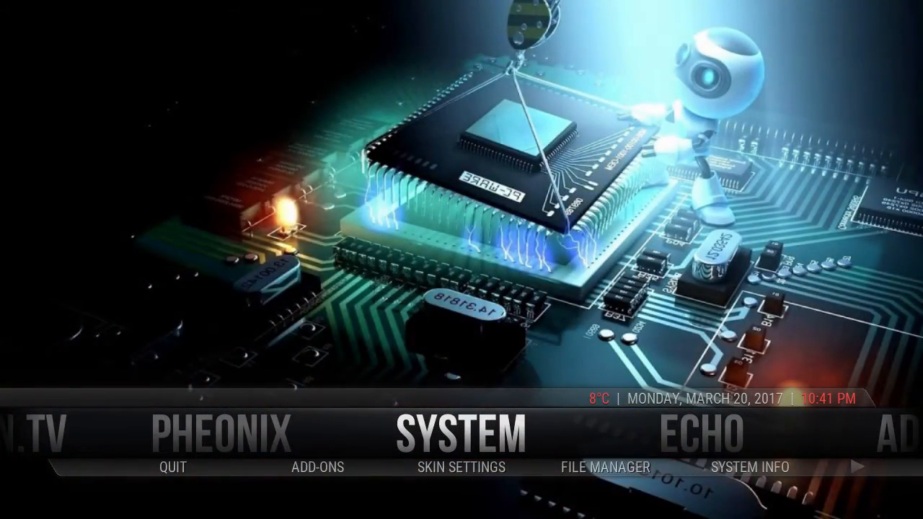
Browse Add-ons > Install from repository > TVADDONS.AG > Program add-ons to the Fresh Start page
{"action": "left_click", "coordinate": [317, 468]}
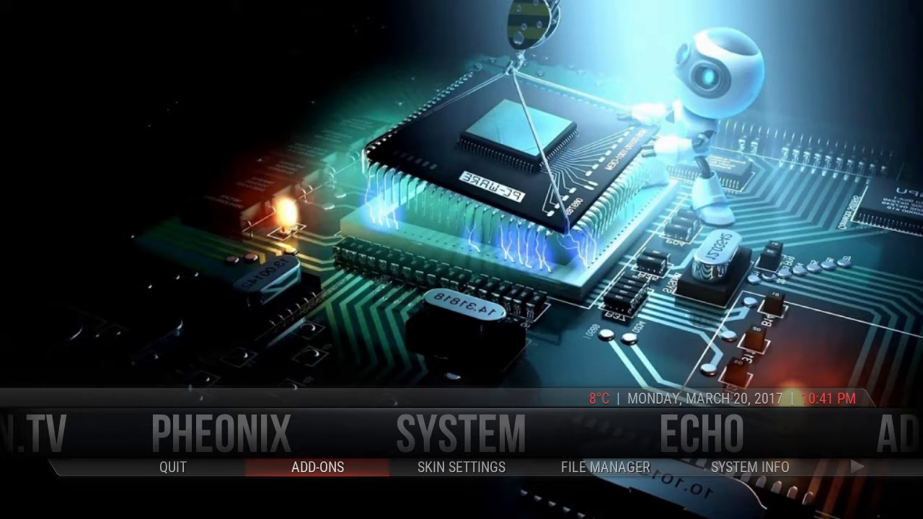
{"action": "left_click", "coordinate": [316, 467]}
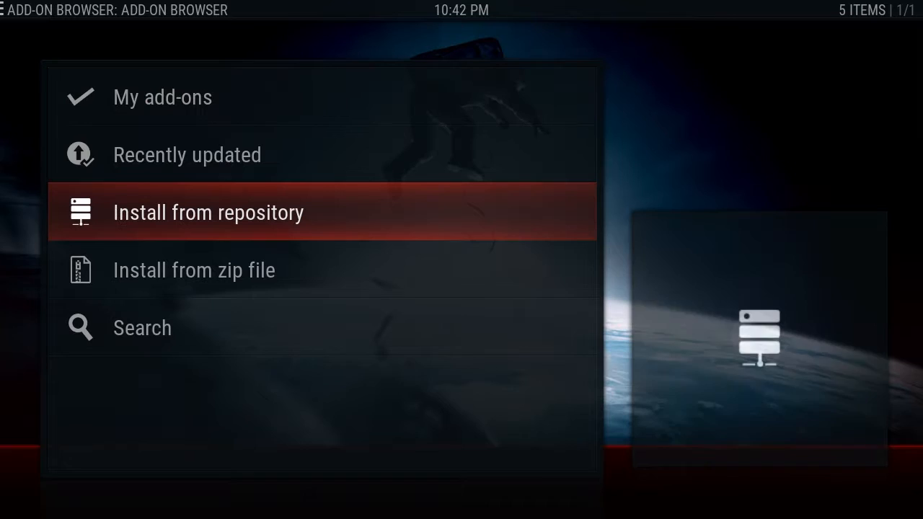
{"action": "left_click", "coordinate": [208, 212]}
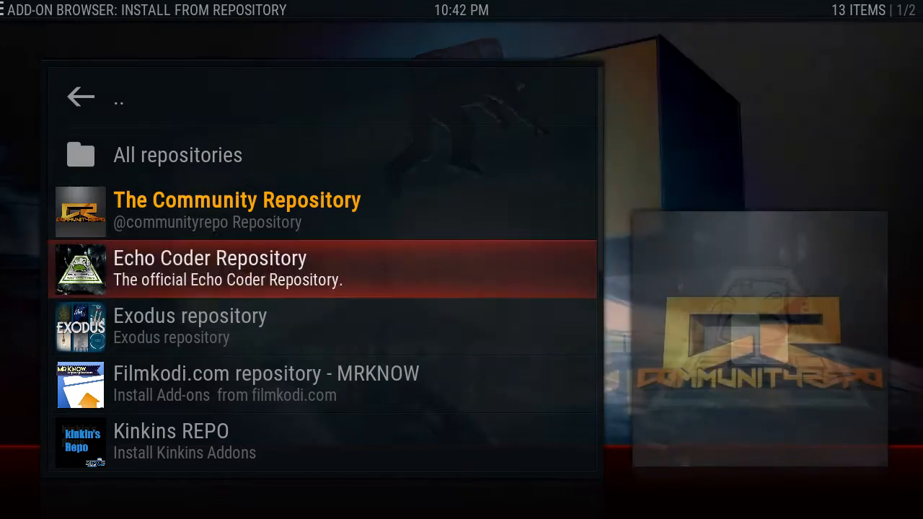
{"action": "scroll", "scroll_direction": "down", "scroll_amount": 3}
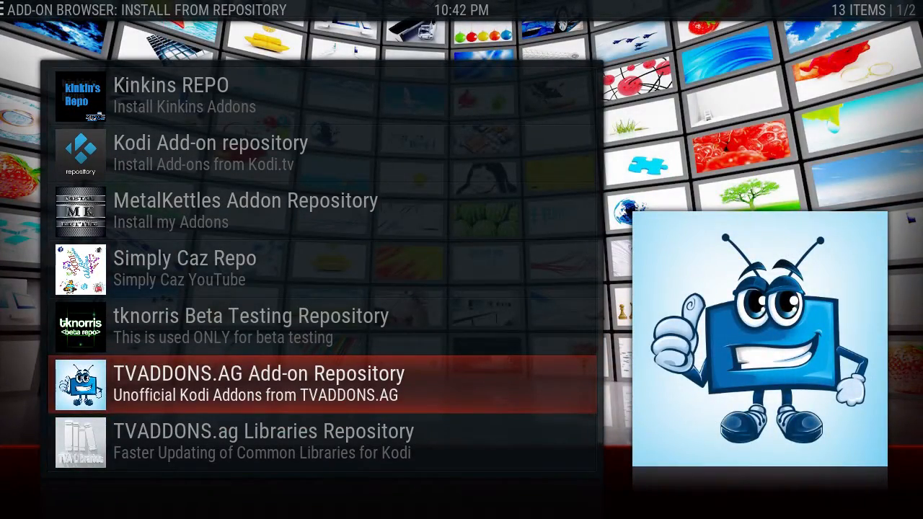
{"action": "left_click", "coordinate": [258, 384]}
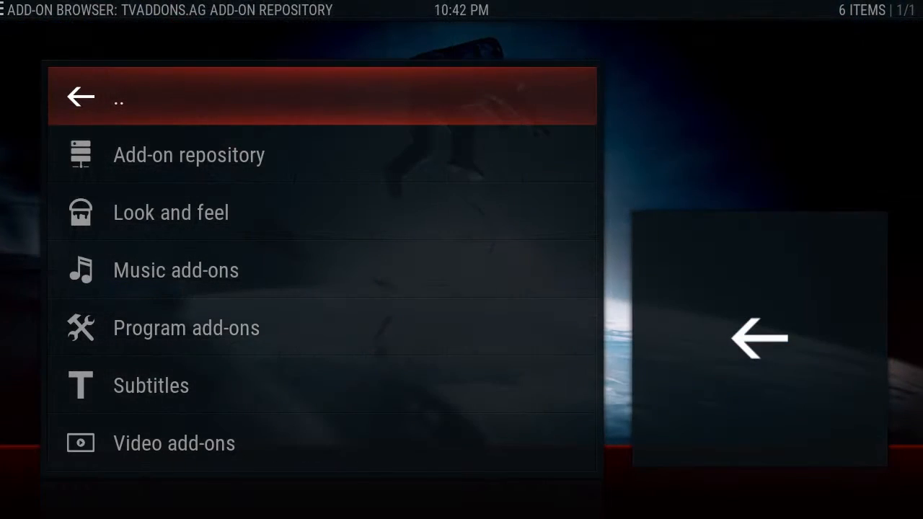
{"action": "left_click", "coordinate": [186, 327]}
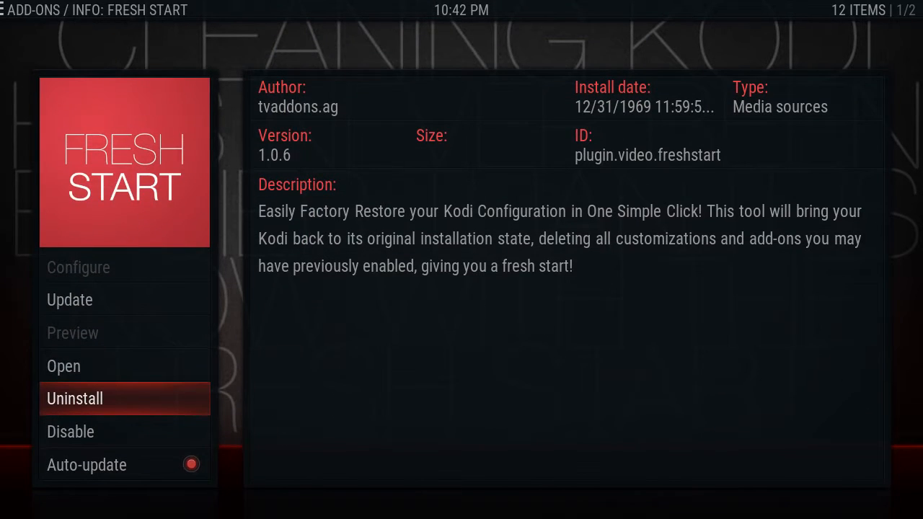
Run Fresh Start, confirm restoring Kodi defaults and finish so Kodi quits
{"action": "left_click", "coordinate": [63, 366]}
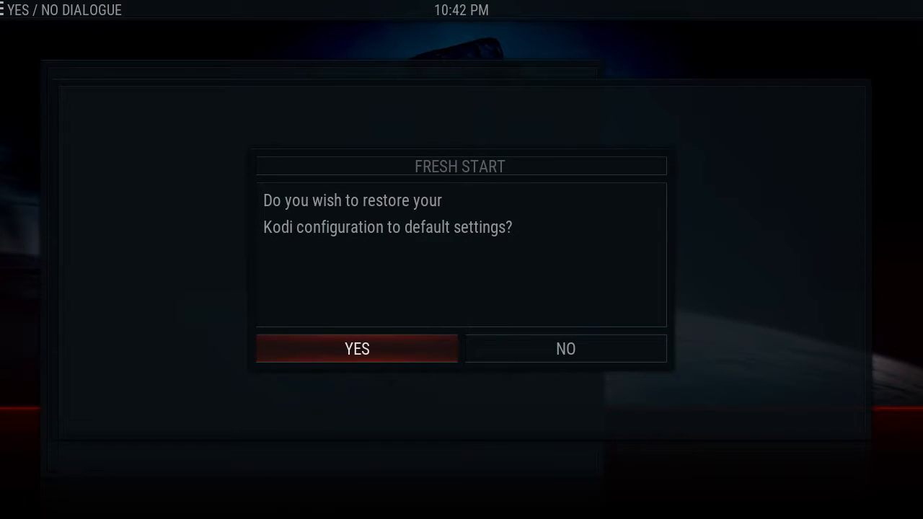
{"action": "left_click", "coordinate": [358, 347]}
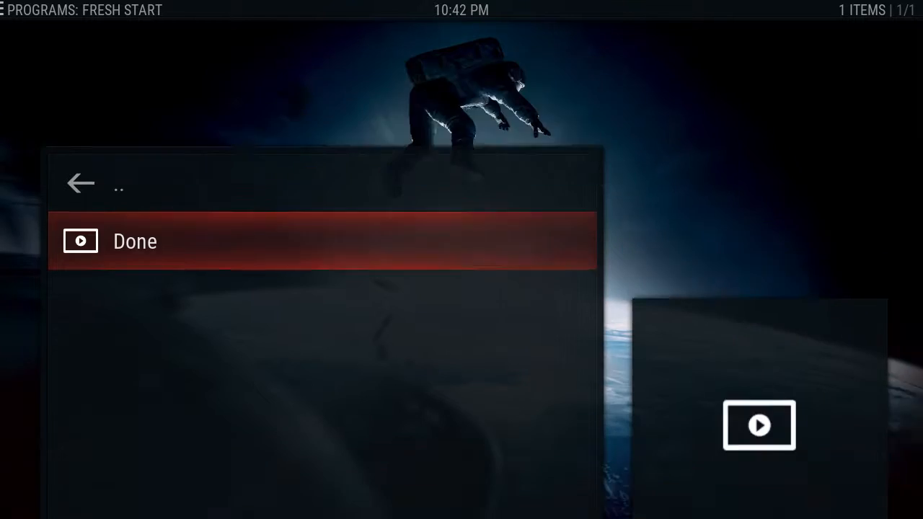
{"action": "left_click", "coordinate": [135, 241]}
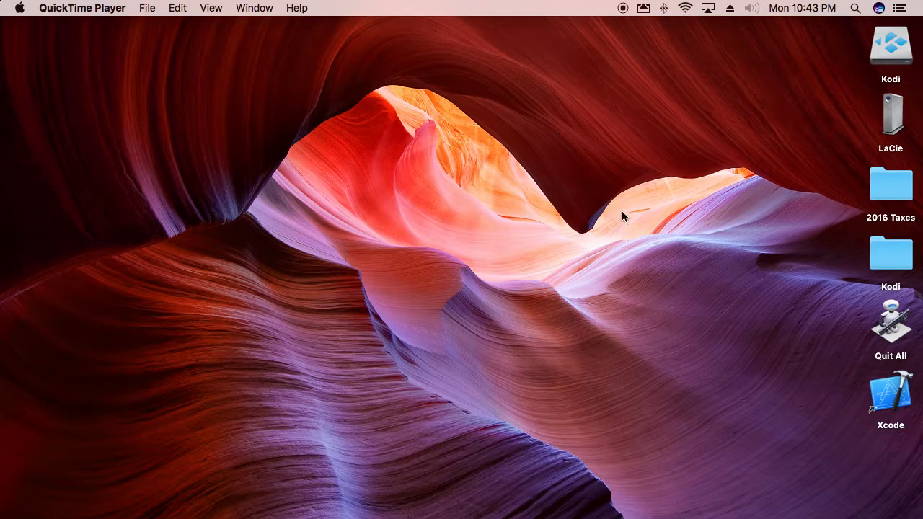
Relaunch the reset Kodi and check the My add-ons list on the Estuary home
{"action": "left_click", "coordinate": [805, 494]}
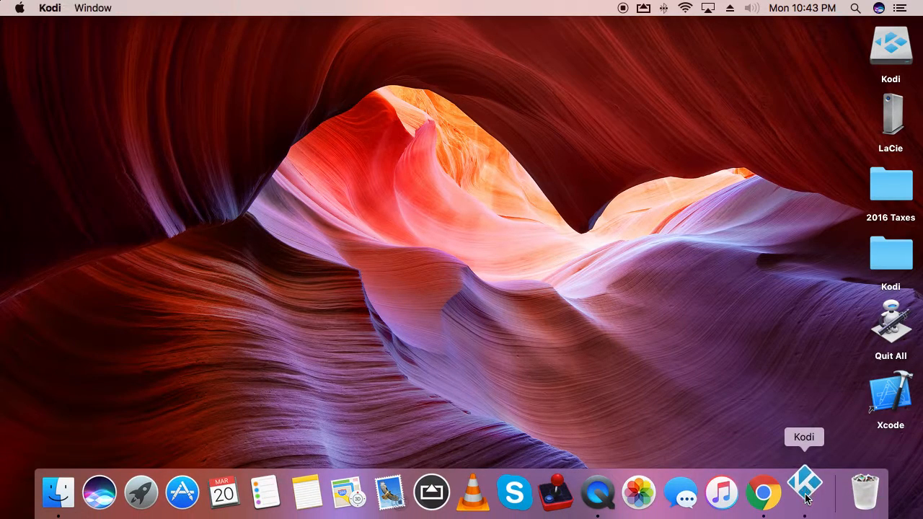
{"action": "left_click", "coordinate": [803, 493]}
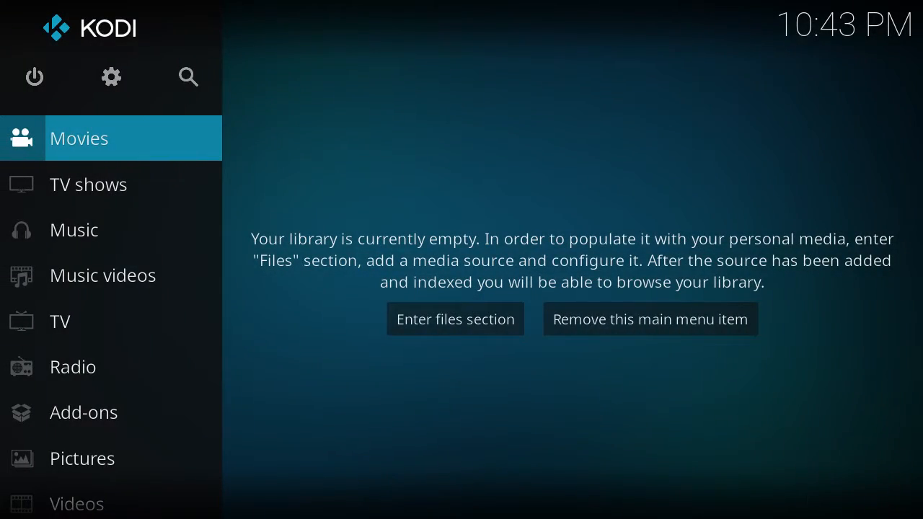
{"action": "scroll", "scroll_direction": "down", "scroll_amount": 3}
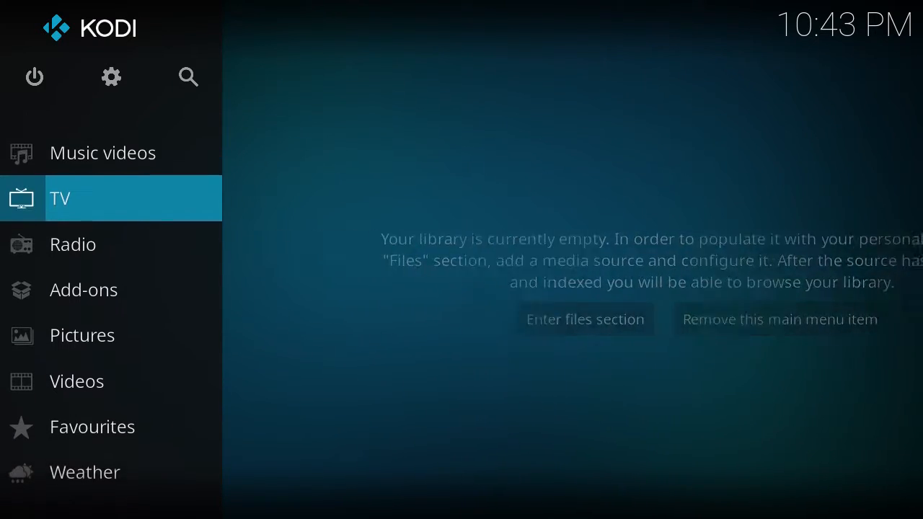
{"action": "left_click", "coordinate": [84, 288]}
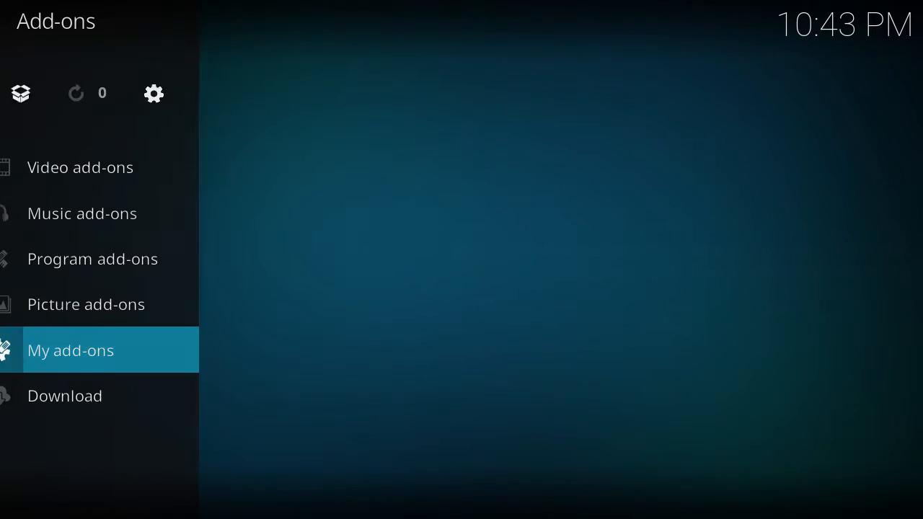
{"action": "left_click", "coordinate": [71, 350]}
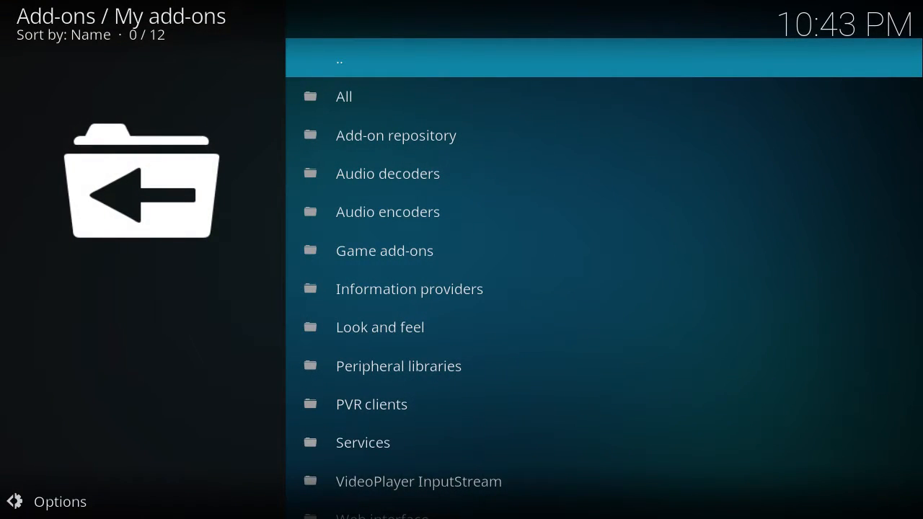
{"action": "scroll", "scroll_direction": "down", "scroll_amount": 3}
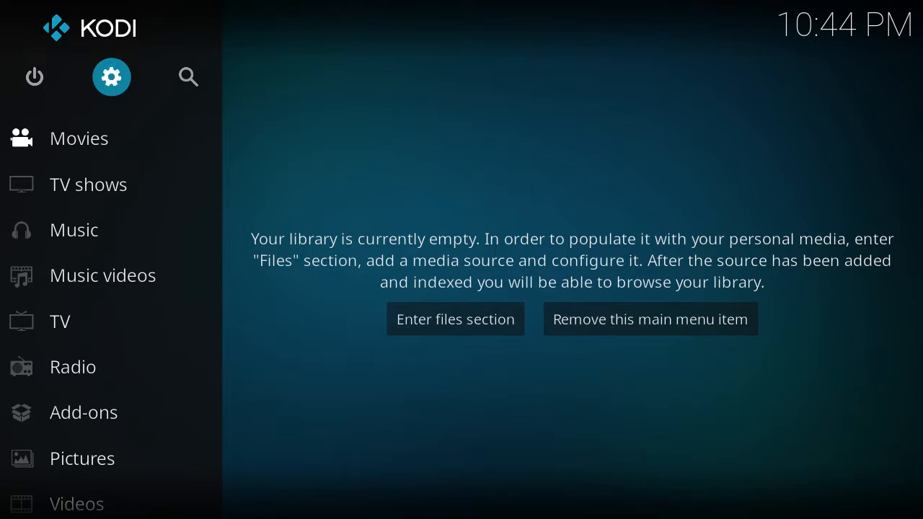
Enter Settings > System and raise the settings level to Expert, returning to Display
{"action": "left_click", "coordinate": [111, 77]}
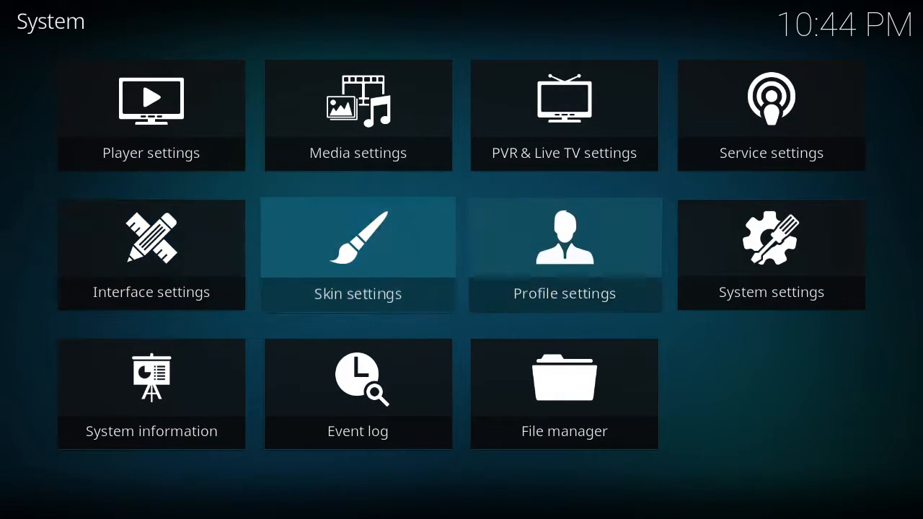
{"action": "left_click", "coordinate": [771, 254]}
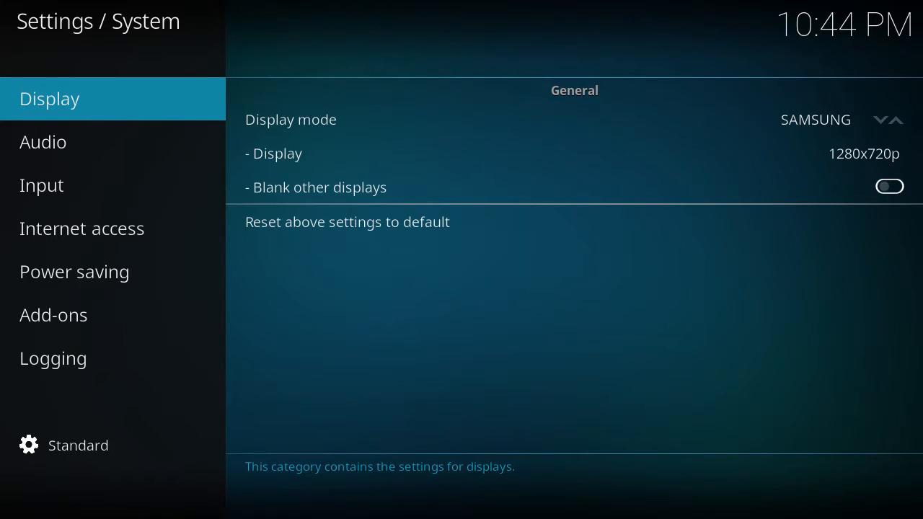
{"action": "left_click", "coordinate": [52, 358]}
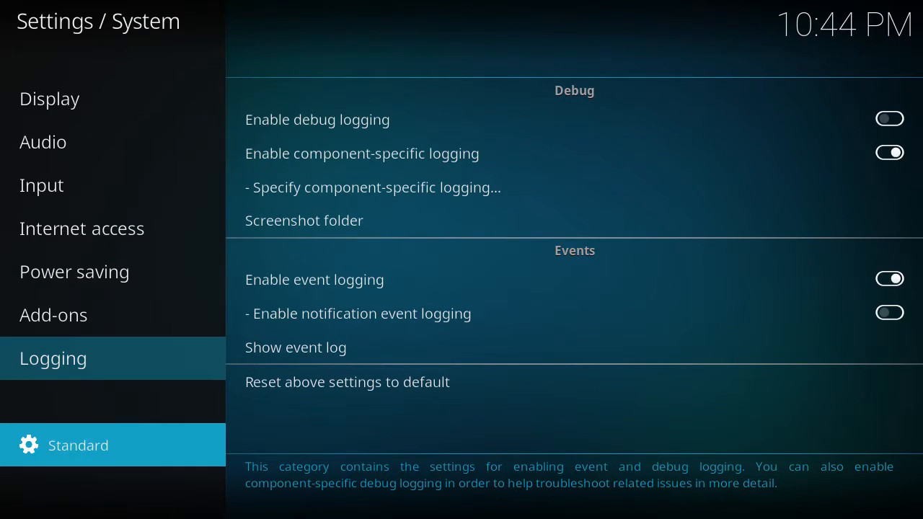
{"action": "left_click", "coordinate": [78, 444]}
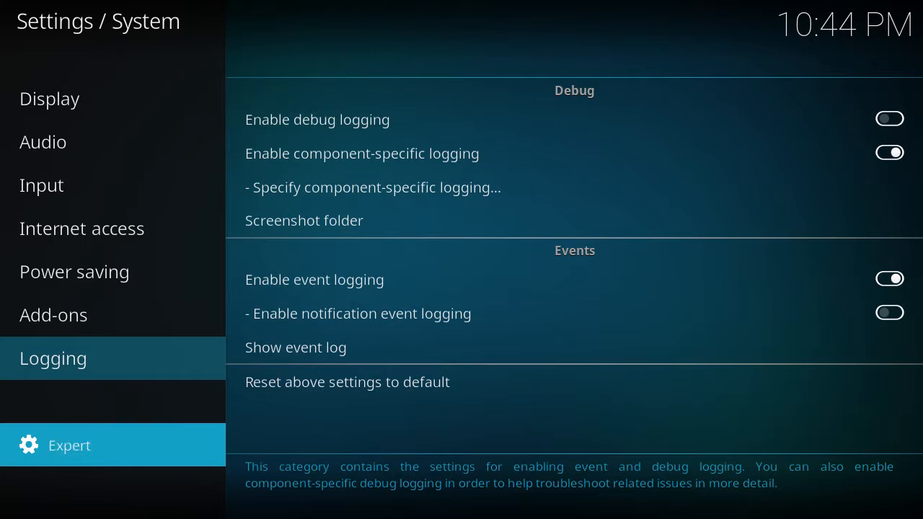
{"action": "left_click", "coordinate": [49, 98]}
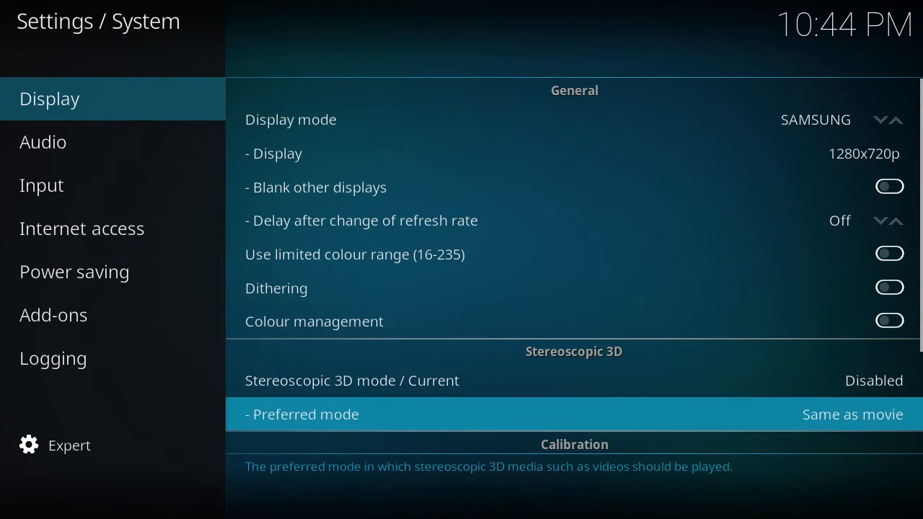
Run the Display video calibration overscan screen and adjust the compensation
{"action": "scroll", "scroll_direction": "down", "scroll_amount": 3}
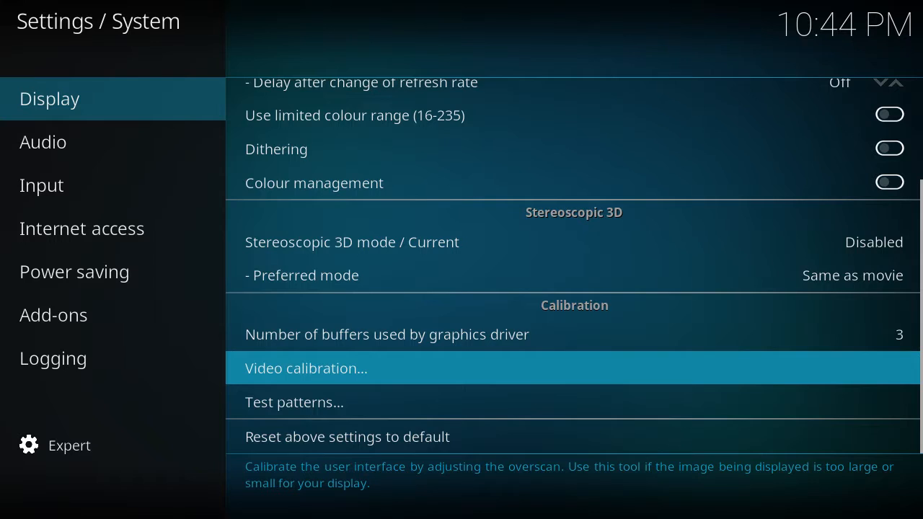
{"action": "left_click", "coordinate": [306, 368]}
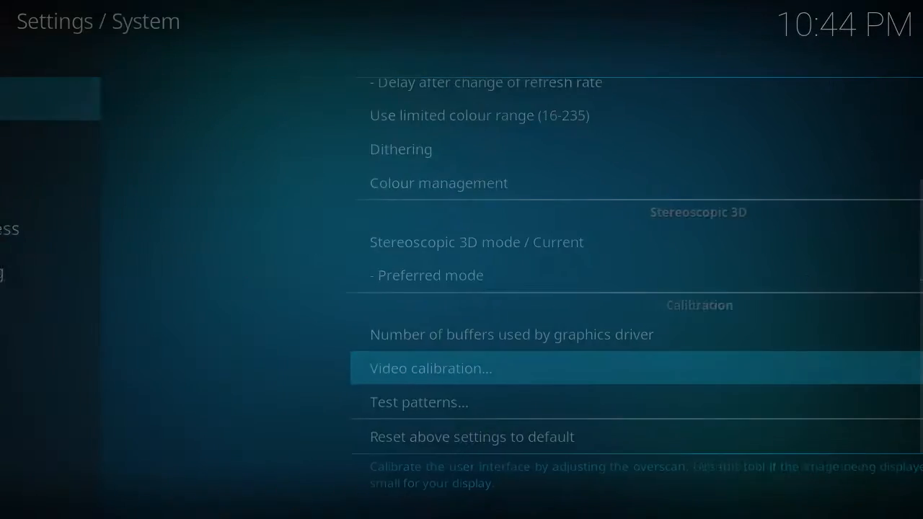
{"action": "left_click", "coordinate": [430, 368]}
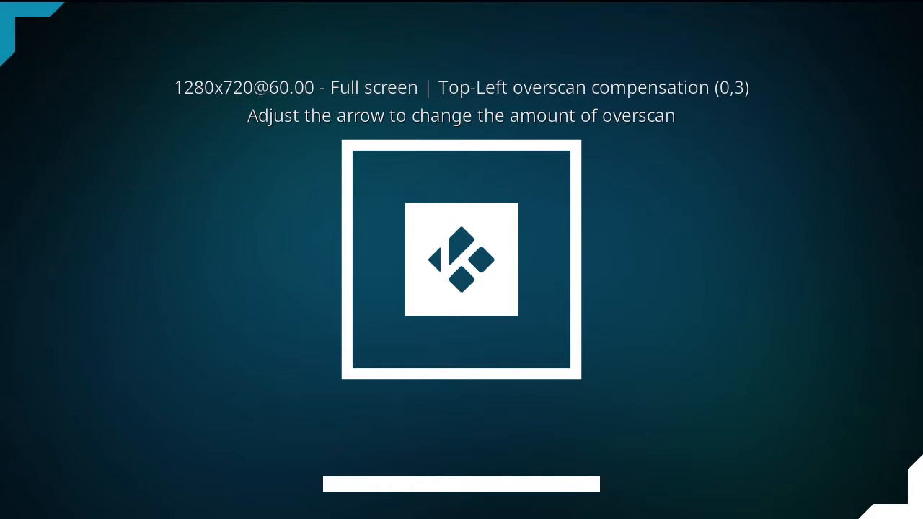
{"action": "key", "text": "Right"}
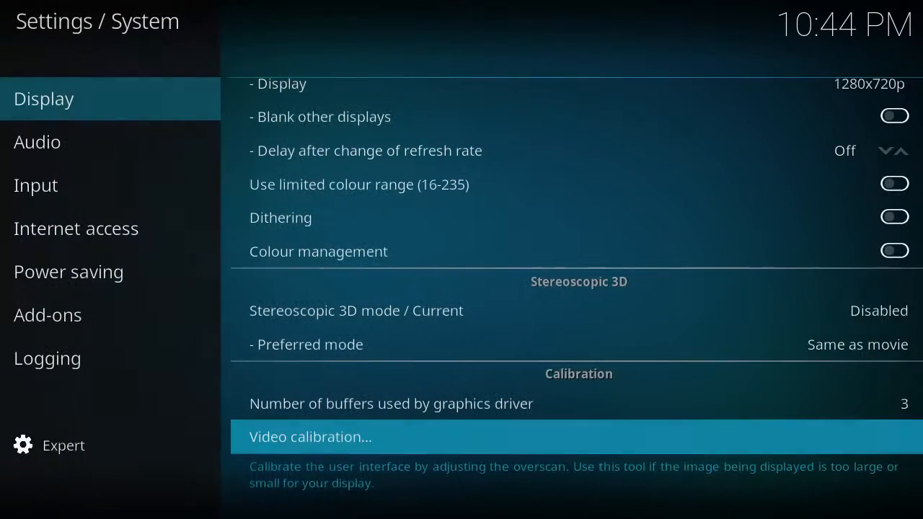
Set audio channels to 5.1, GUI sounds to None and enable DTS capable receiver
{"action": "left_click", "coordinate": [42, 142]}
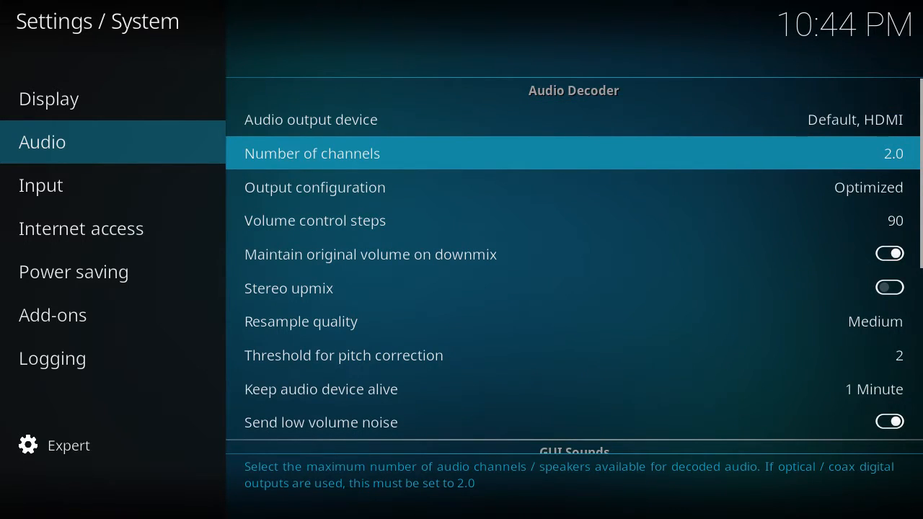
{"action": "left_click", "coordinate": [312, 153]}
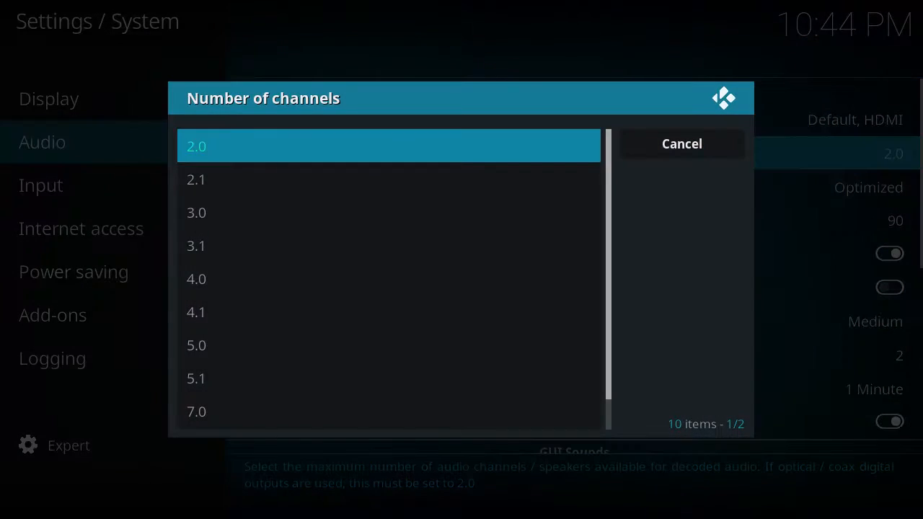
{"action": "mouse_move", "coordinate": [196, 378]}
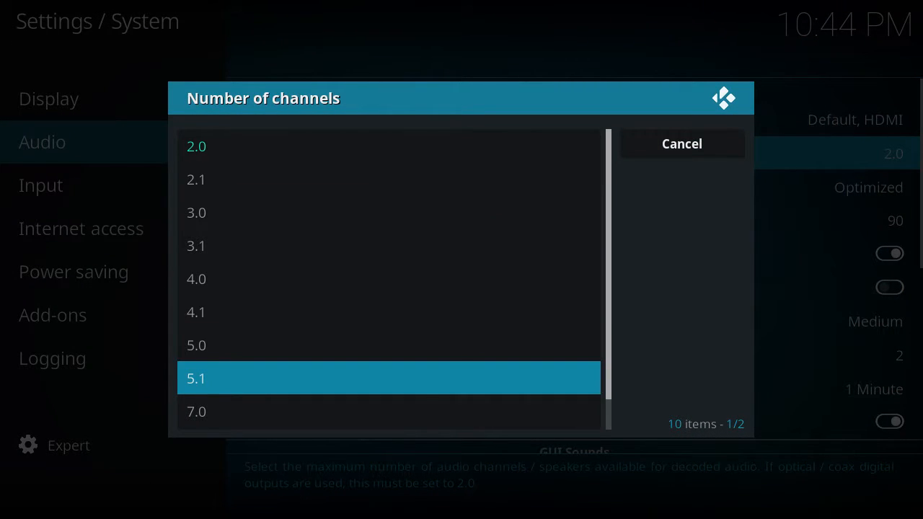
{"action": "scroll", "scroll_direction": "down", "scroll_amount": 3}
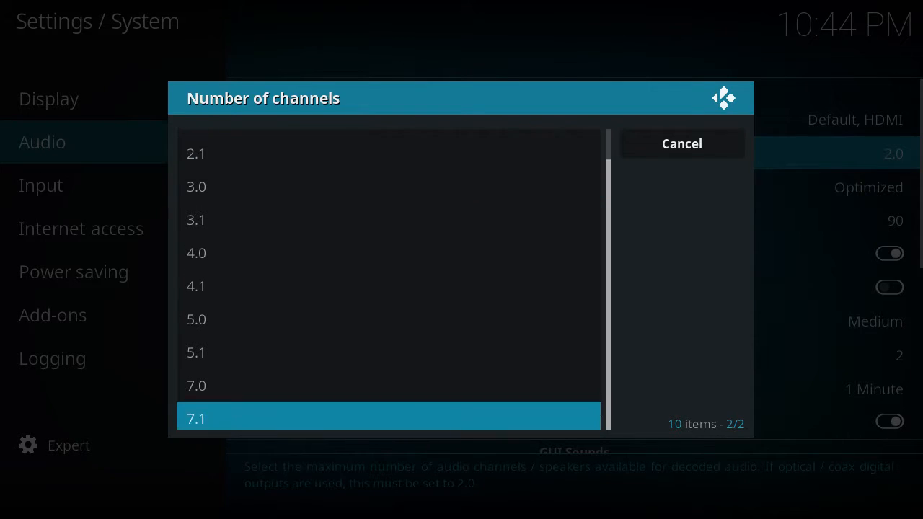
{"action": "left_click", "coordinate": [196, 352]}
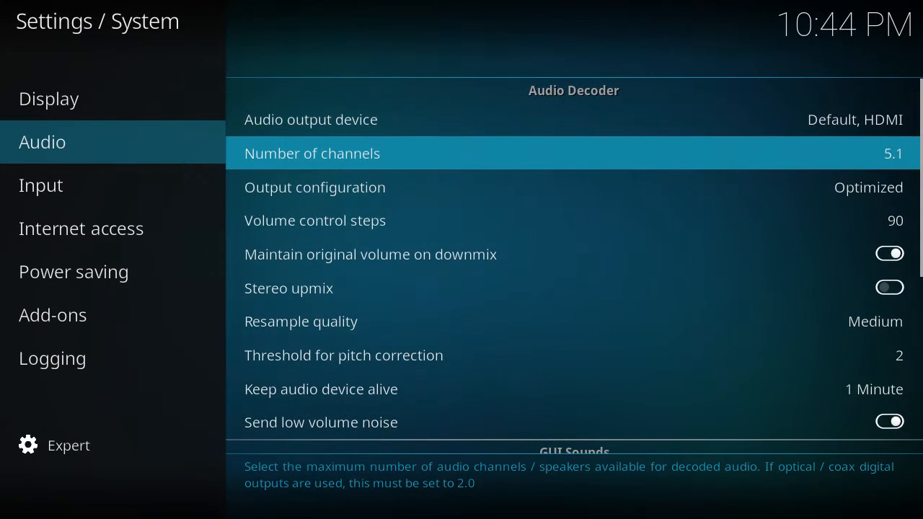
{"action": "scroll", "scroll_direction": "down", "scroll_amount": 3}
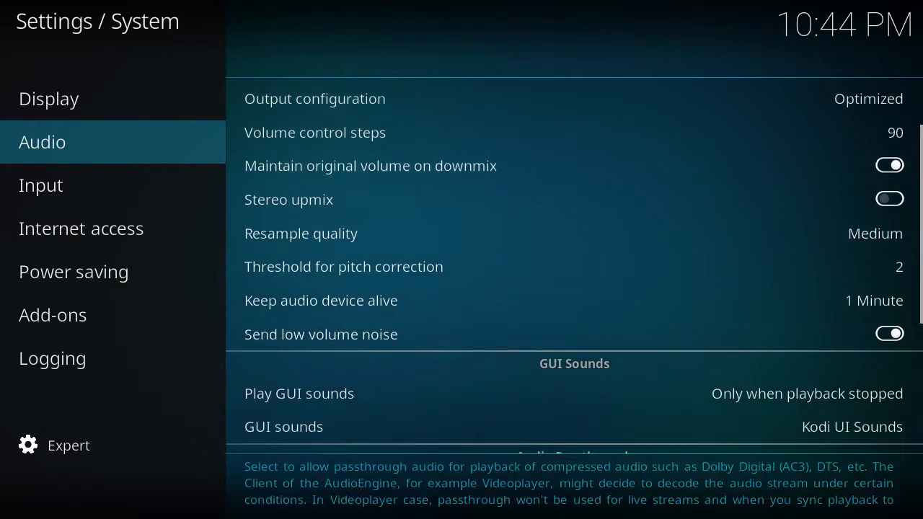
{"action": "scroll", "scroll_direction": "down", "scroll_amount": 3}
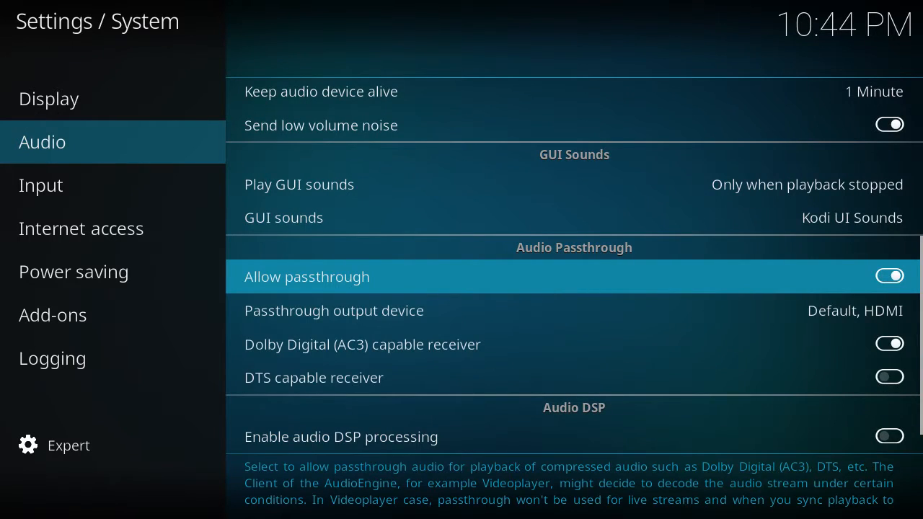
{"action": "key", "text": "Down"}
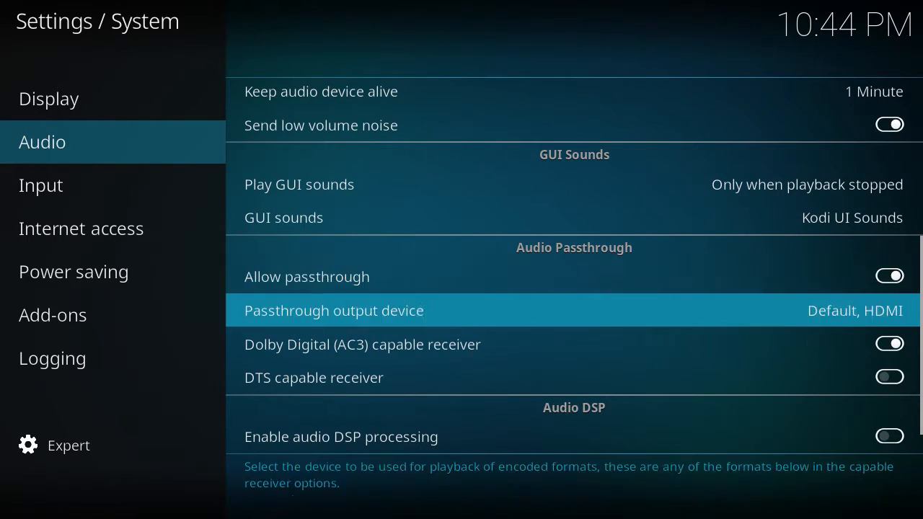
{"action": "left_click", "coordinate": [889, 378]}
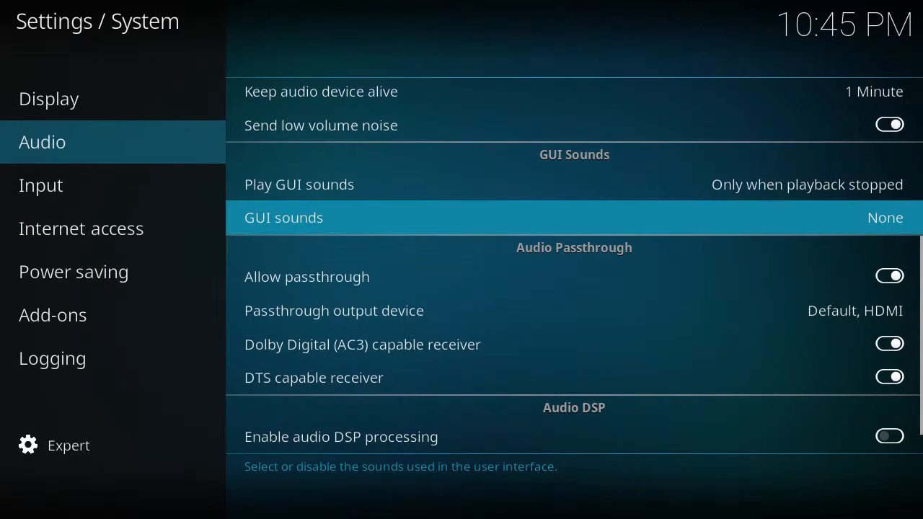
Check the Input and Add-ons system settings, then return to the System menu
{"action": "left_click", "coordinate": [41, 184]}
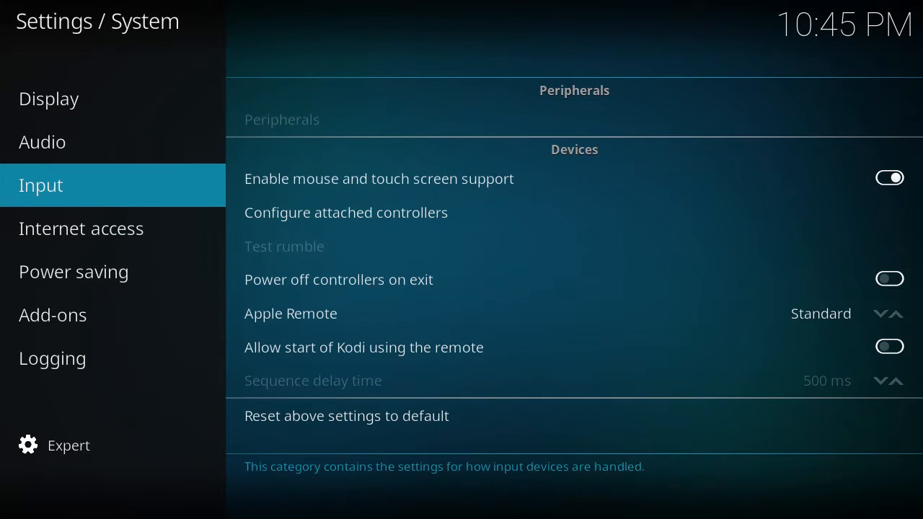
{"action": "left_click", "coordinate": [52, 314]}
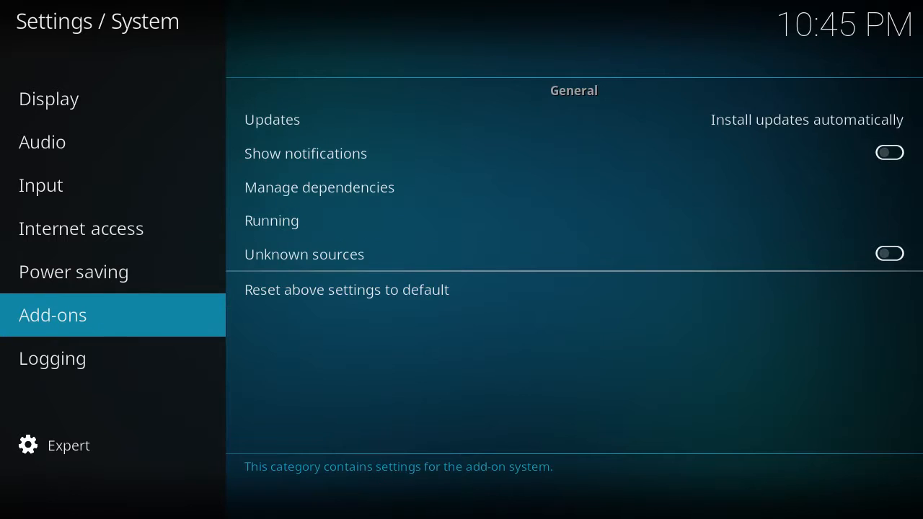
{"action": "mouse_move", "coordinate": [271, 118]}
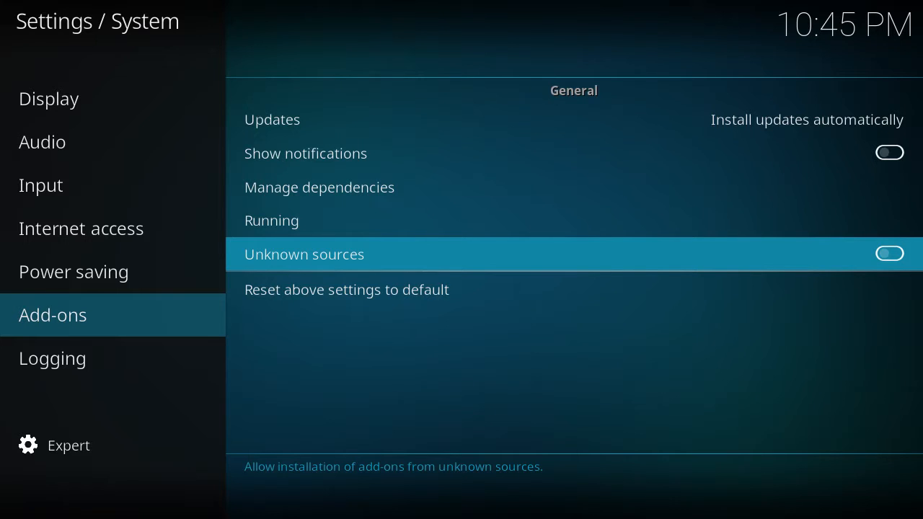
{"action": "left_click", "coordinate": [890, 254]}
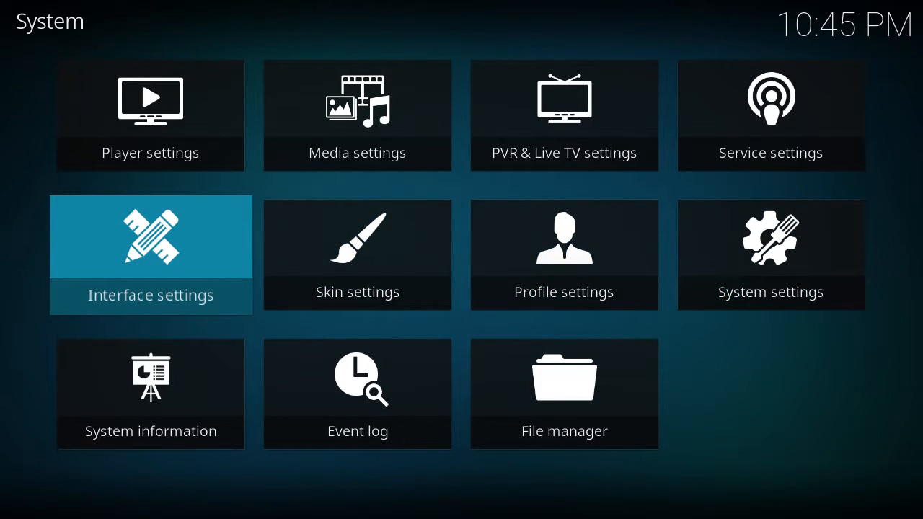
Set Interface > Regional default format to Canada and return to the System menu
{"action": "left_click", "coordinate": [358, 254]}
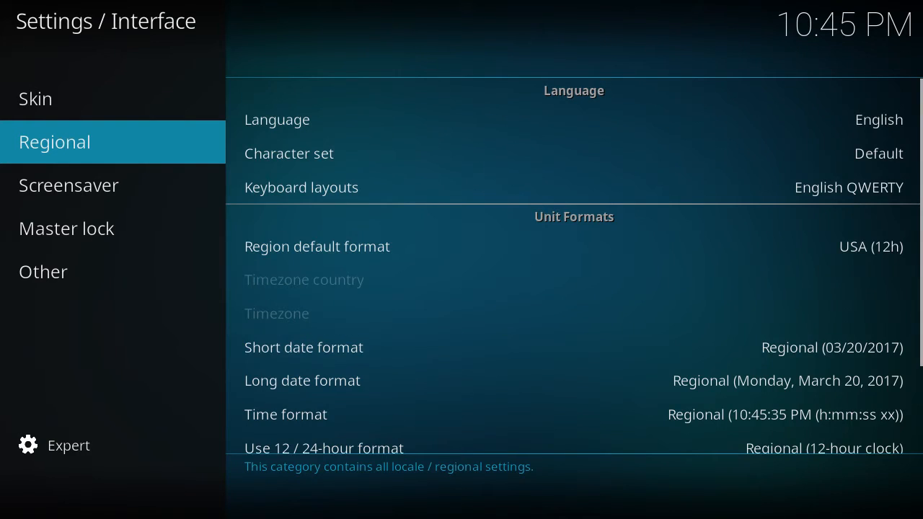
{"action": "left_click", "coordinate": [318, 245]}
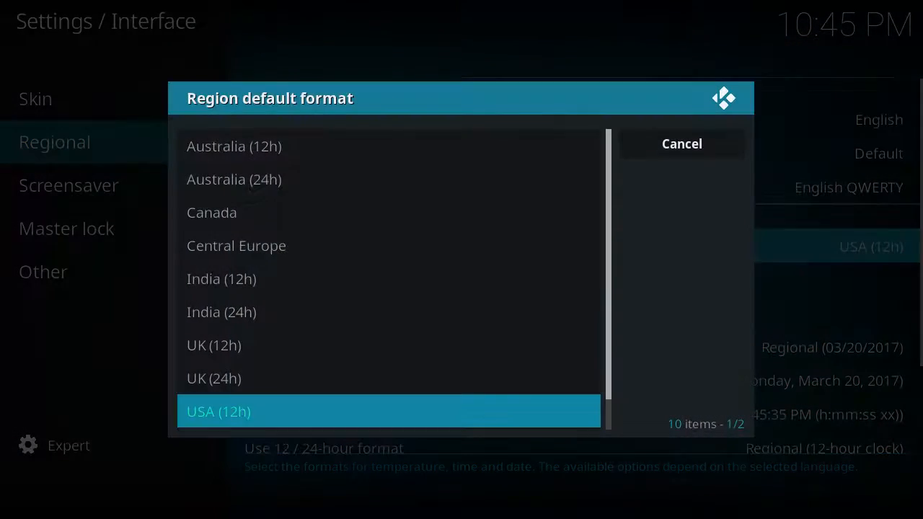
{"action": "left_click", "coordinate": [211, 213]}
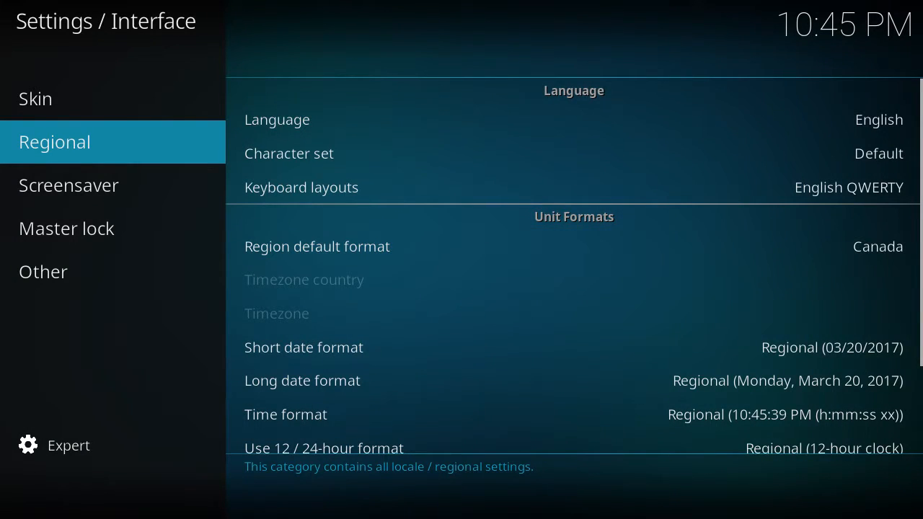
{"action": "left_click", "coordinate": [70, 185]}
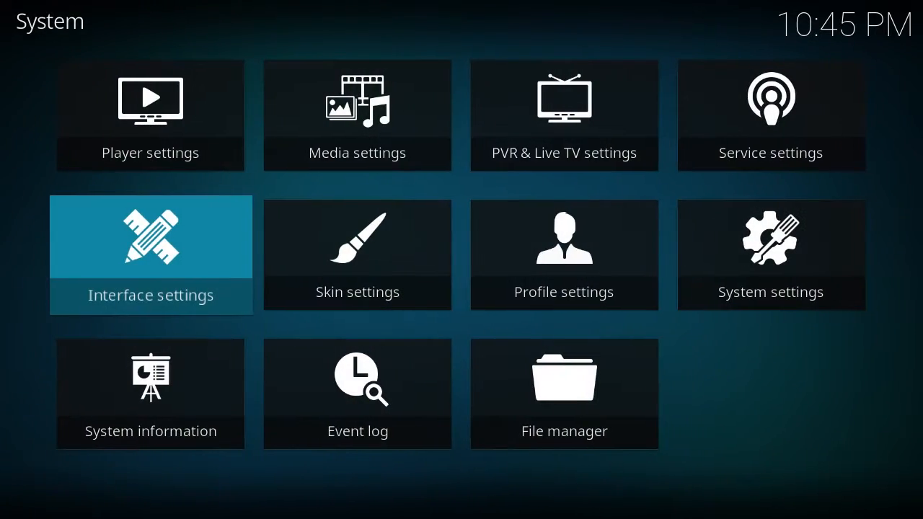
{"action": "left_click", "coordinate": [563, 394]}
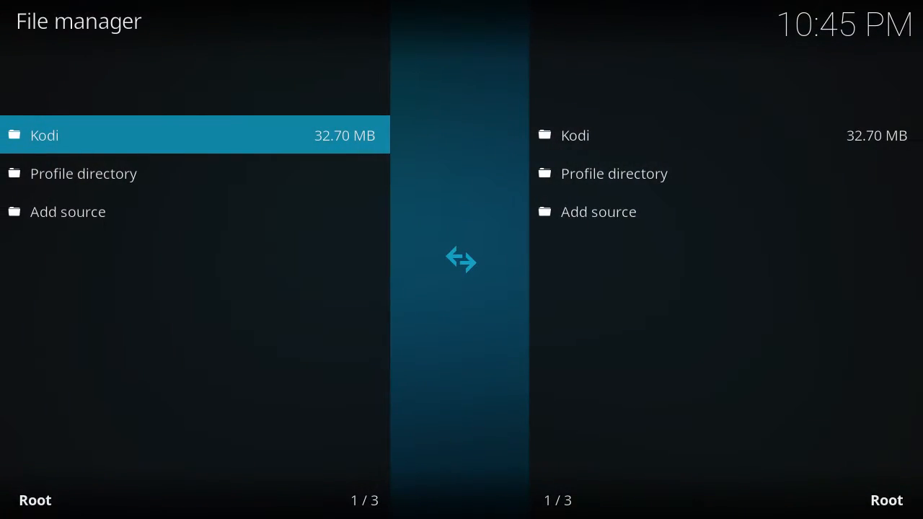
{"action": "left_click", "coordinate": [68, 211]}
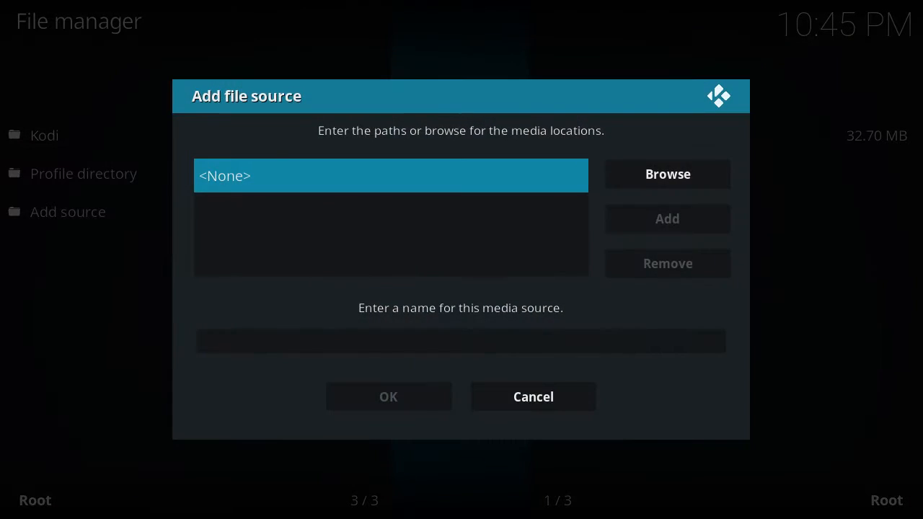
{"action": "left_click", "coordinate": [390, 176]}
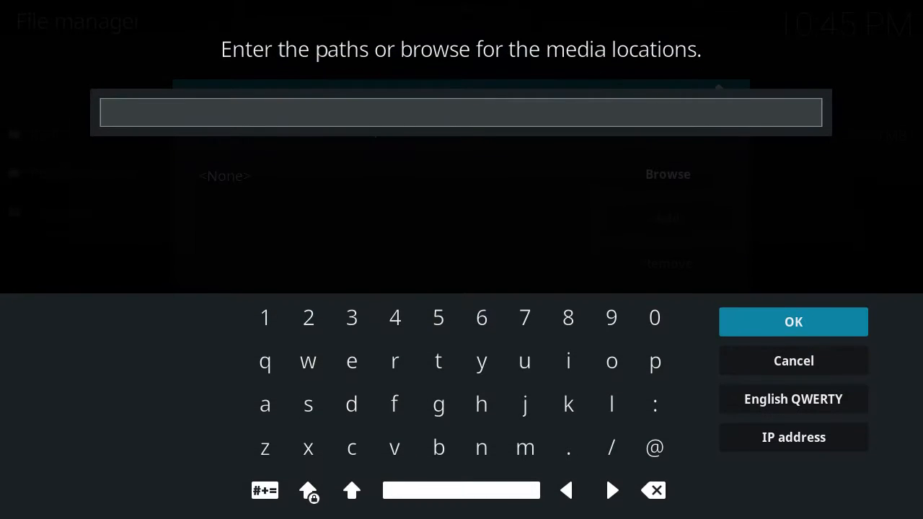
{"action": "type", "text": "ht"}
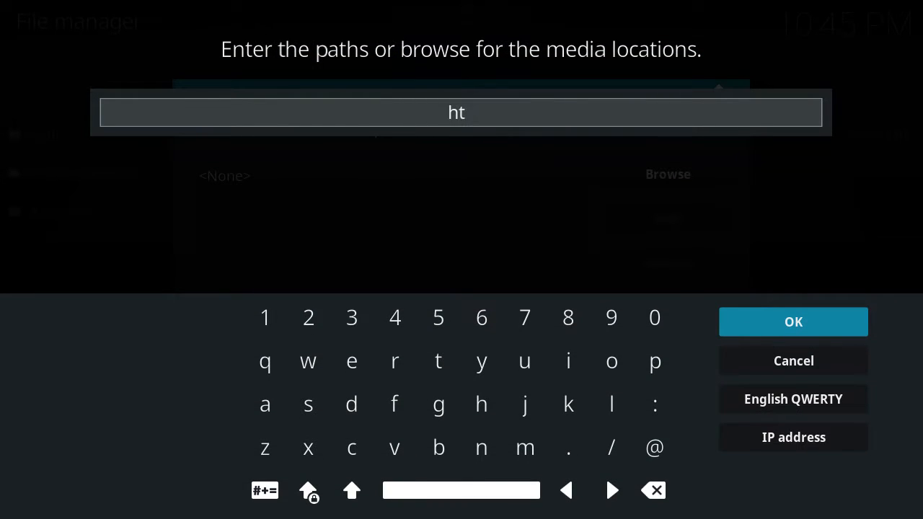
{"action": "type", "text": "tp://p.b"}
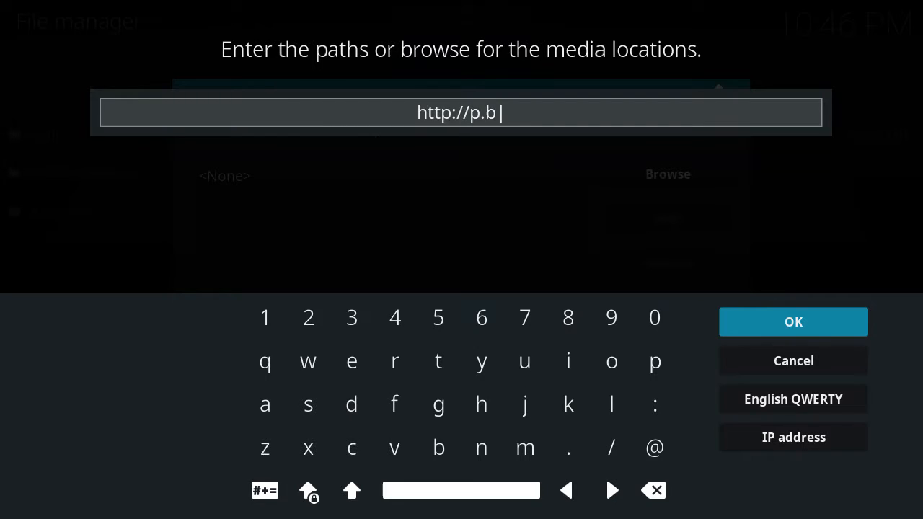
{"action": "type", "text": "rosgit.pro"}
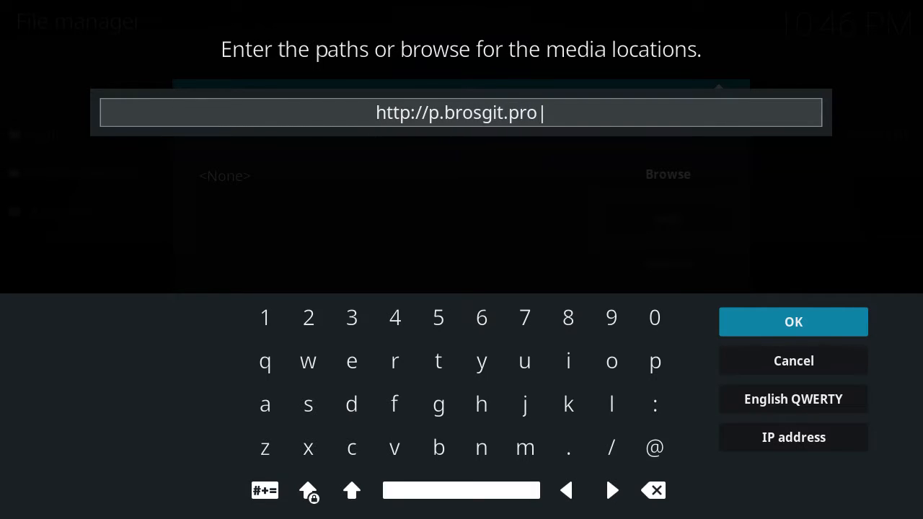
{"action": "left_click", "coordinate": [612, 447]}
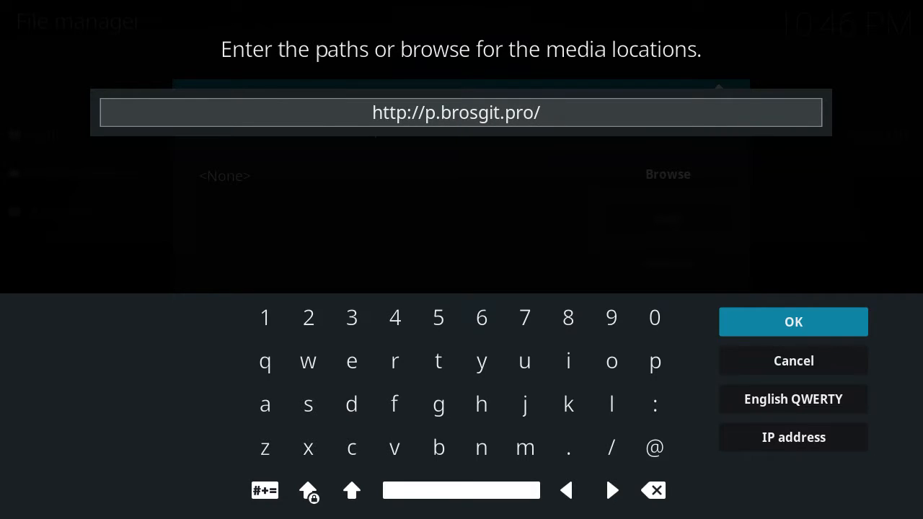
{"action": "type", "text": "bigperm"}
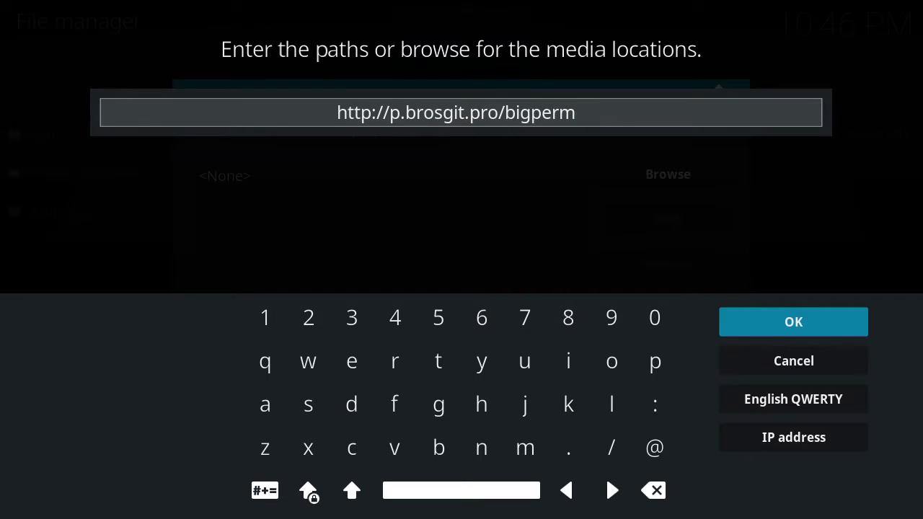
{"action": "left_click", "coordinate": [794, 322]}
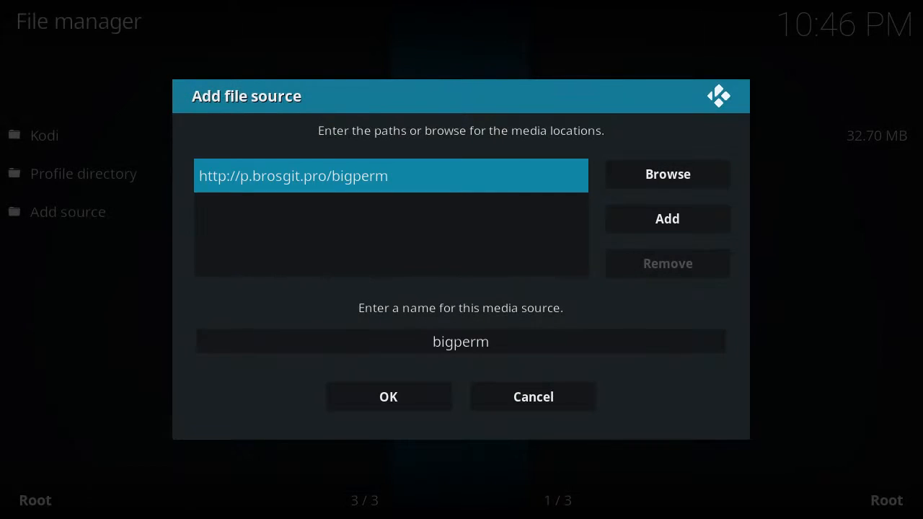
Save the source under the name bigperm
{"action": "left_click", "coordinate": [460, 341]}
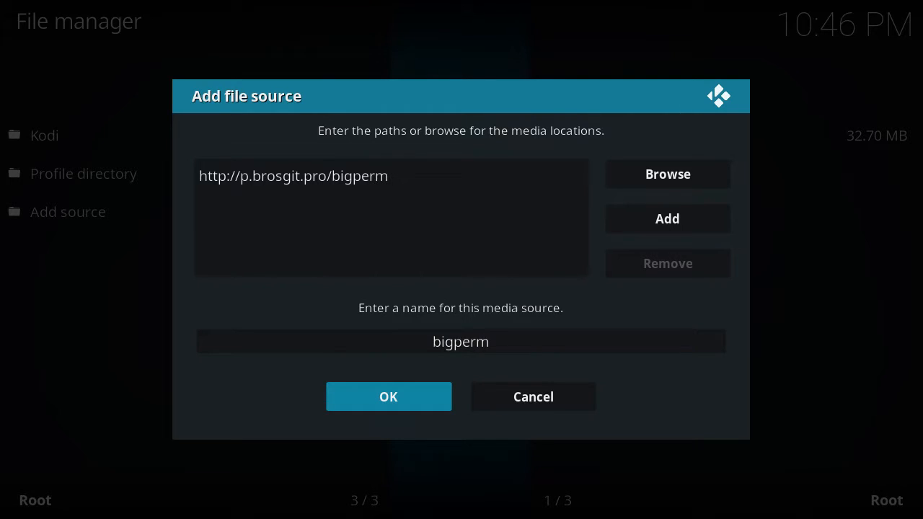
{"action": "left_click", "coordinate": [388, 397]}
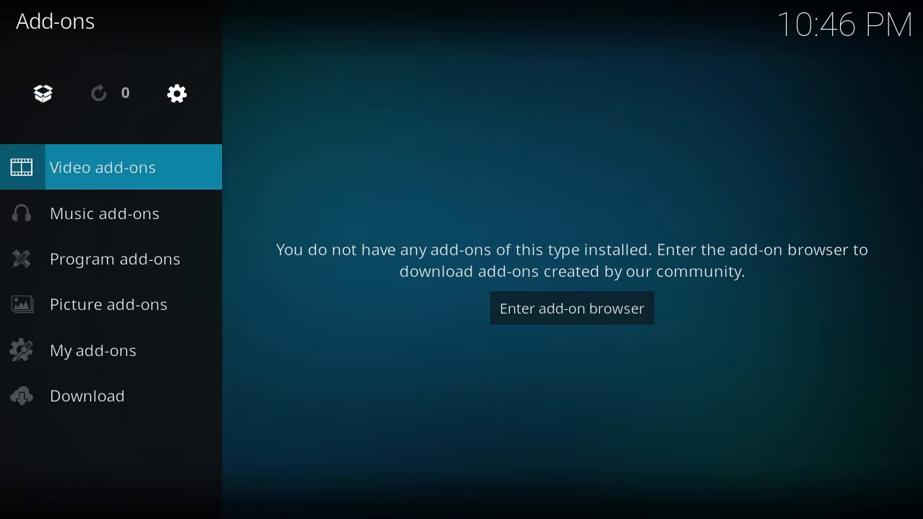
Install the BigPerm Wizard from bigperm > Download this Wizard.zip
{"action": "left_click", "coordinate": [571, 308]}
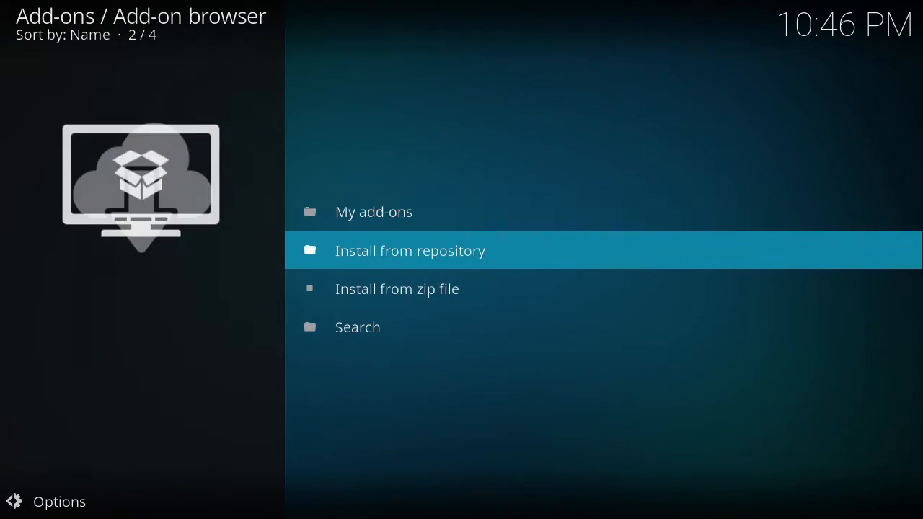
{"action": "left_click", "coordinate": [397, 289]}
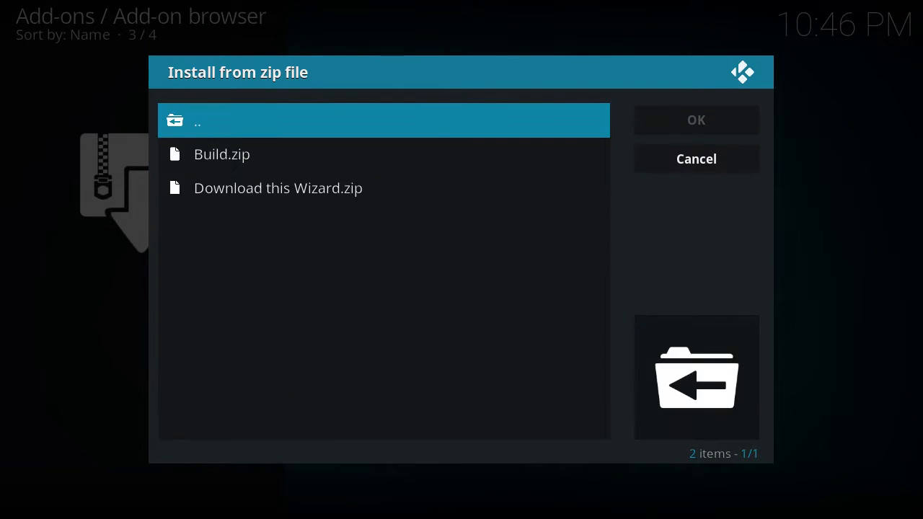
{"action": "left_click", "coordinate": [277, 187]}
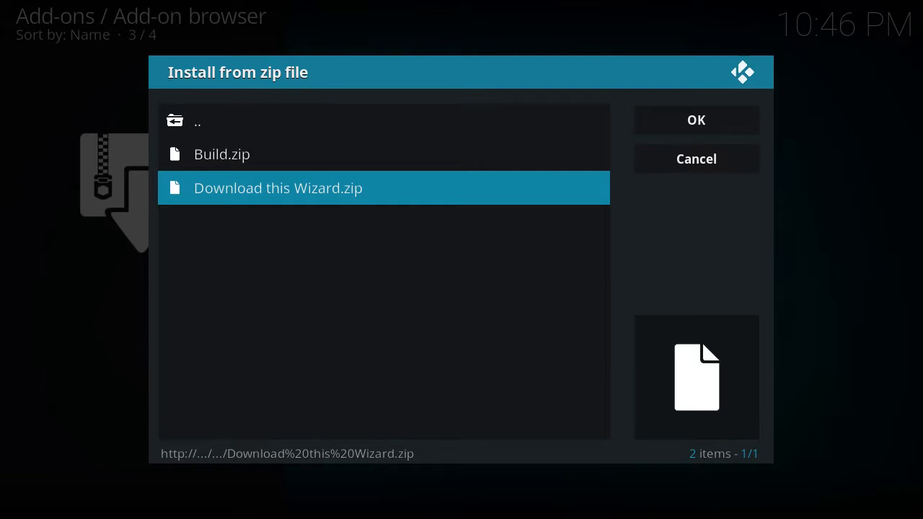
{"action": "left_click", "coordinate": [695, 158]}
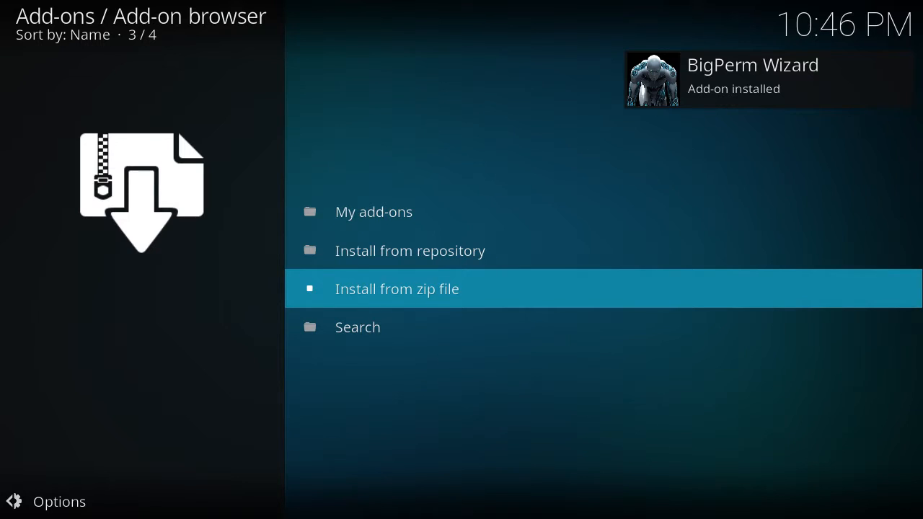
Glance into the Kodi Add-on repository and back out to the Add-ons overview
{"action": "key", "text": "Up"}
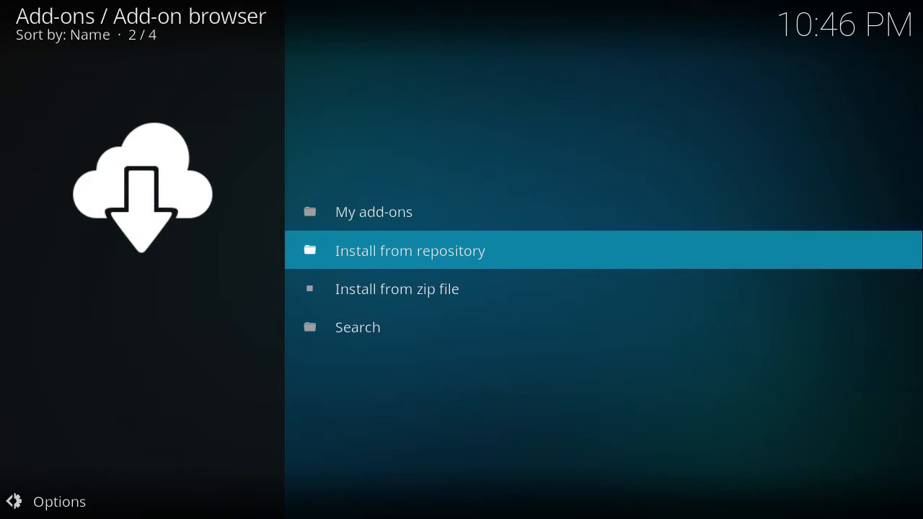
{"action": "left_click", "coordinate": [409, 251]}
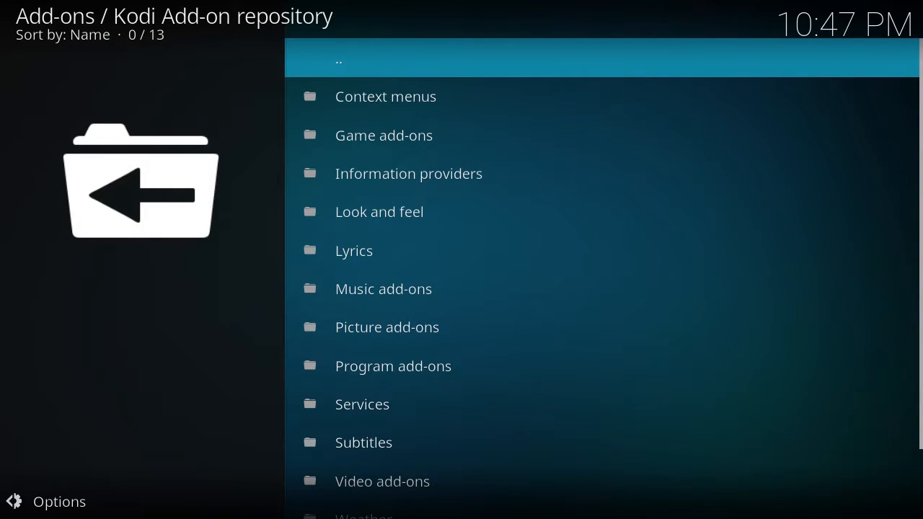
{"action": "scroll", "scroll_direction": "down", "scroll_amount": 3}
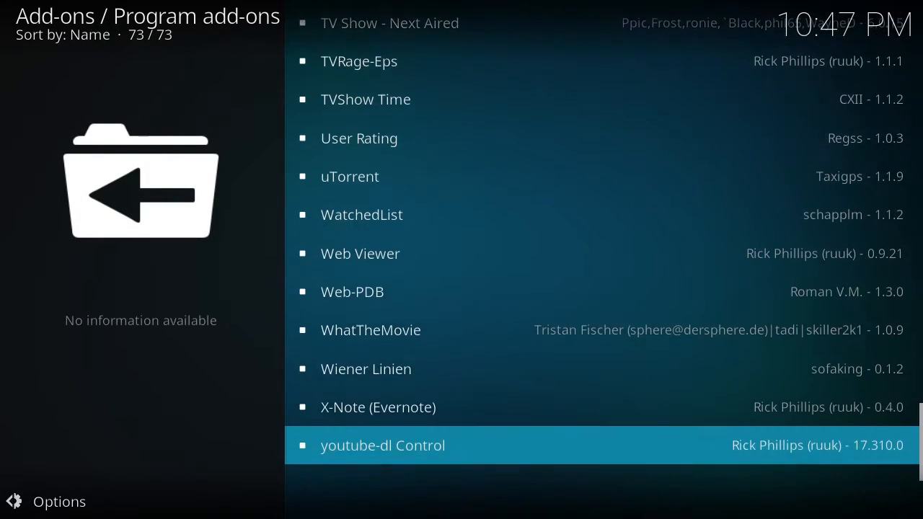
{"action": "key", "text": "Backspace"}
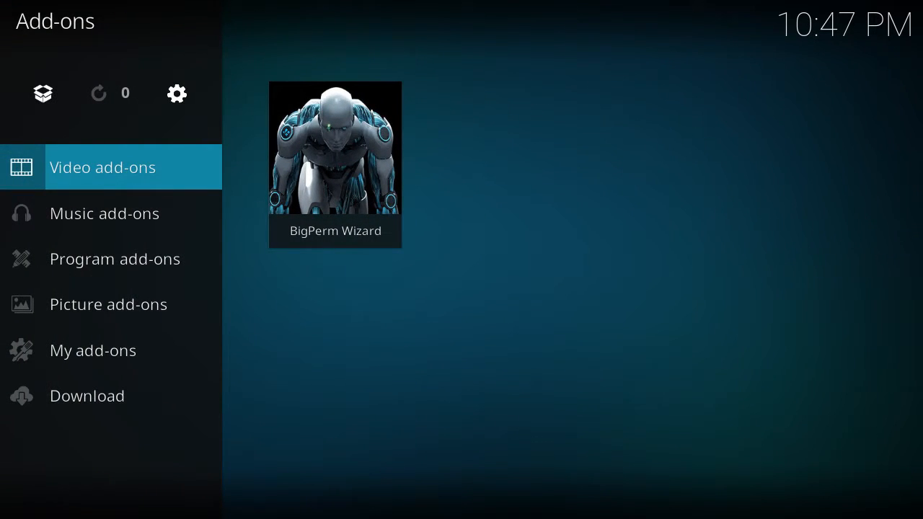
Launch the BigPerm Wizard from My add-ons > Video add-ons
{"action": "left_click", "coordinate": [93, 351]}
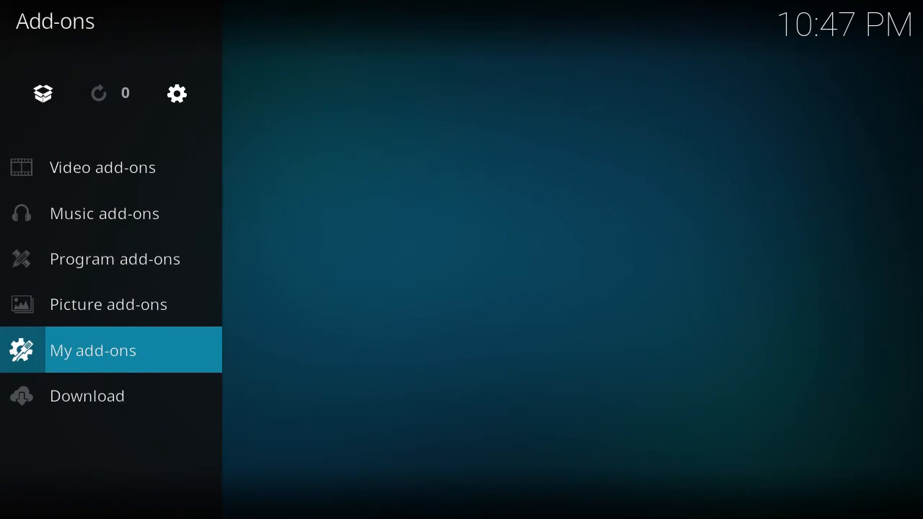
{"action": "left_click", "coordinate": [92, 351]}
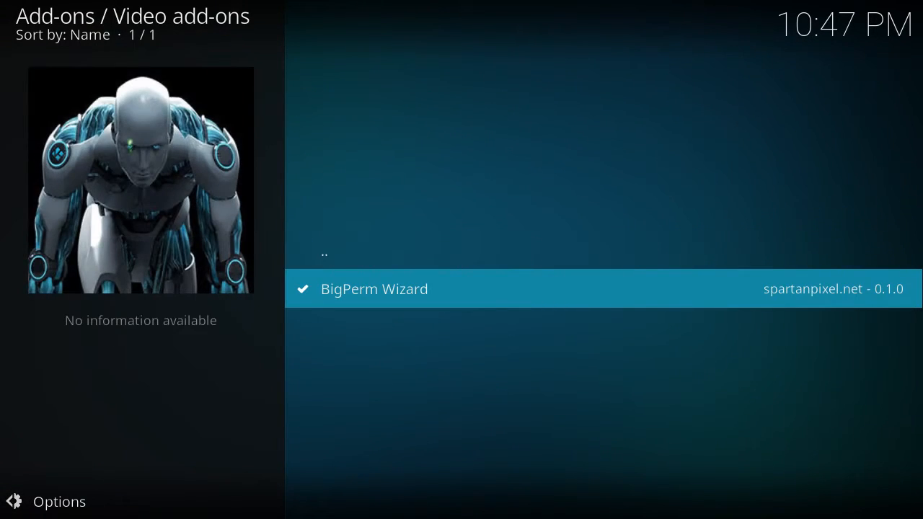
{"action": "left_click", "coordinate": [375, 288]}
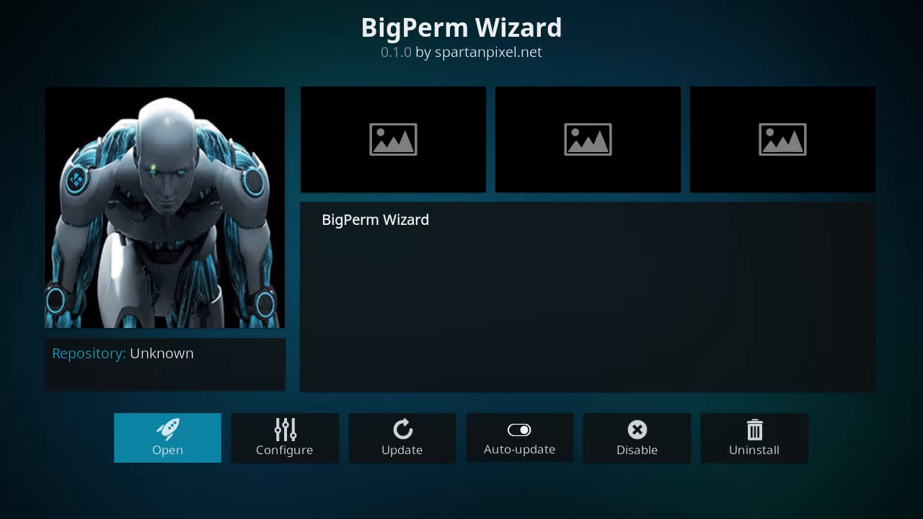
{"action": "left_click", "coordinate": [168, 439]}
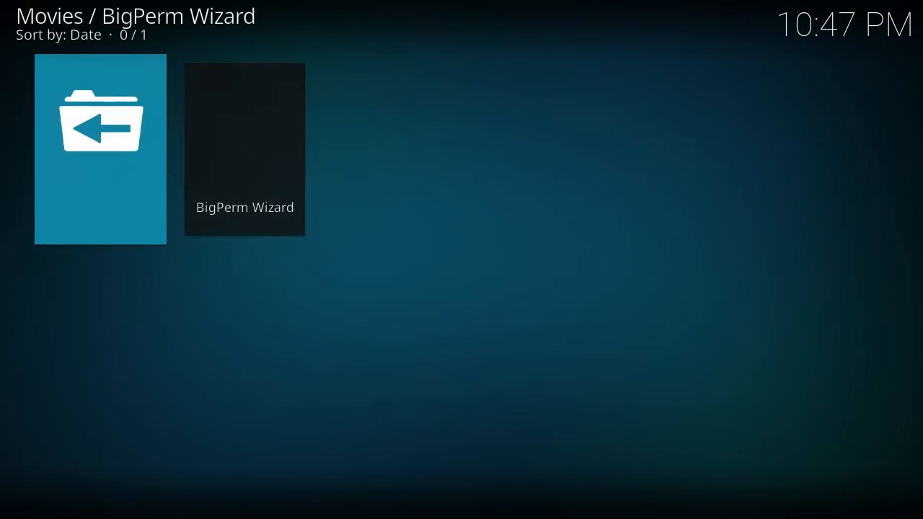
Install the BigPerm build, acknowledge the notice and confirm force closing Kodi
{"action": "left_click", "coordinate": [245, 149]}
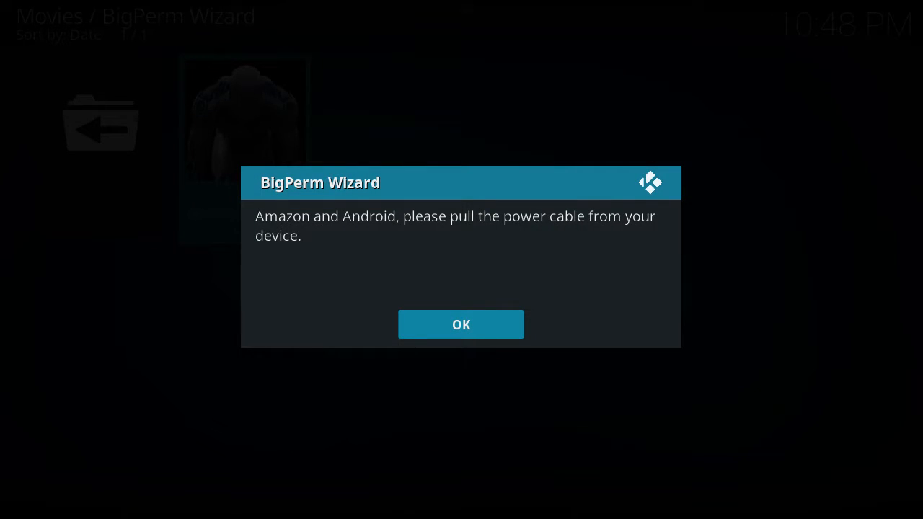
{"action": "left_click", "coordinate": [462, 323]}
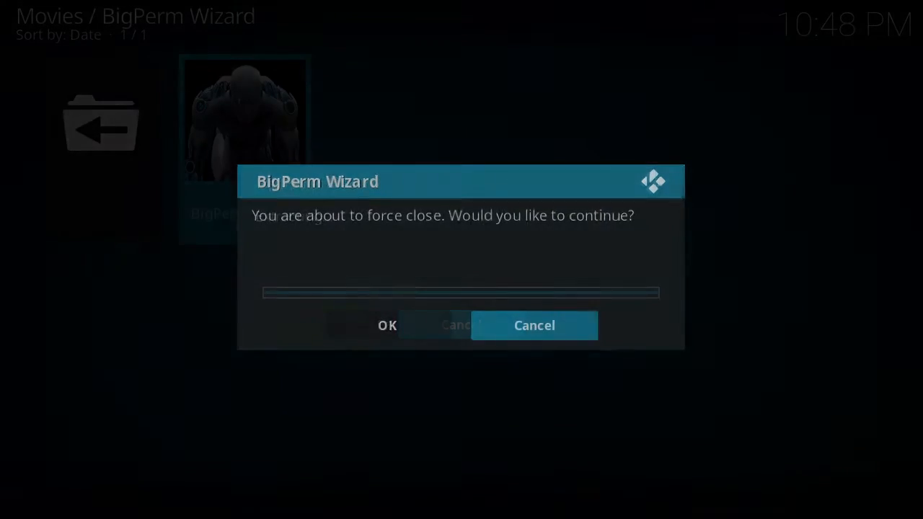
{"action": "left_click", "coordinate": [387, 326]}
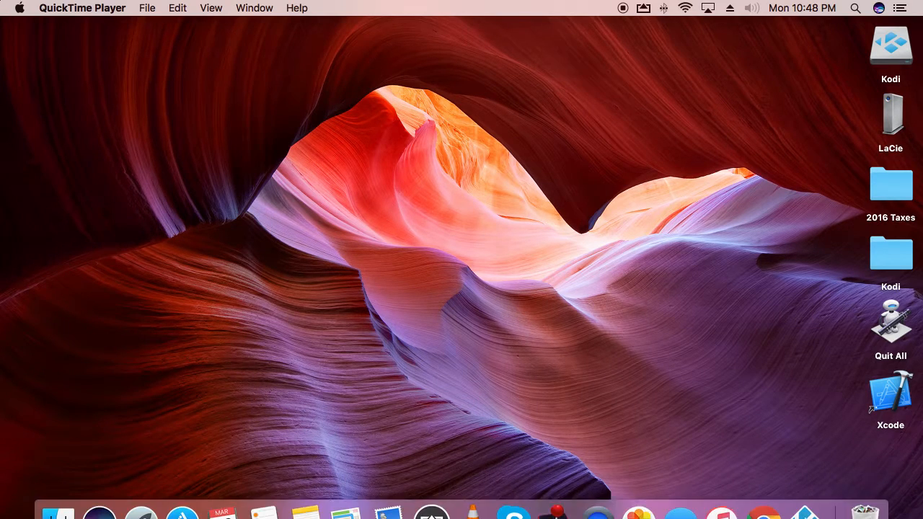
{"action": "mouse_move", "coordinate": [805, 493]}
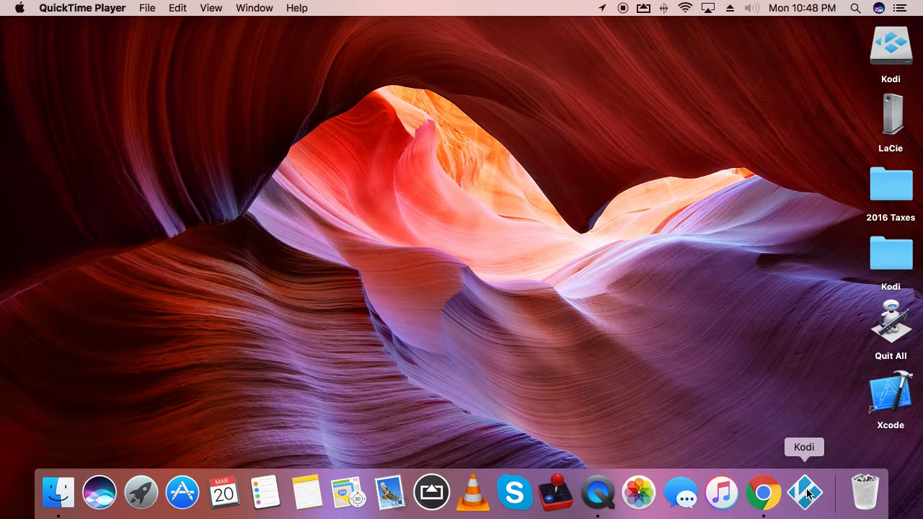
Relaunch Kodi from the Dock so it starts with the new build
{"action": "left_click", "coordinate": [807, 494]}
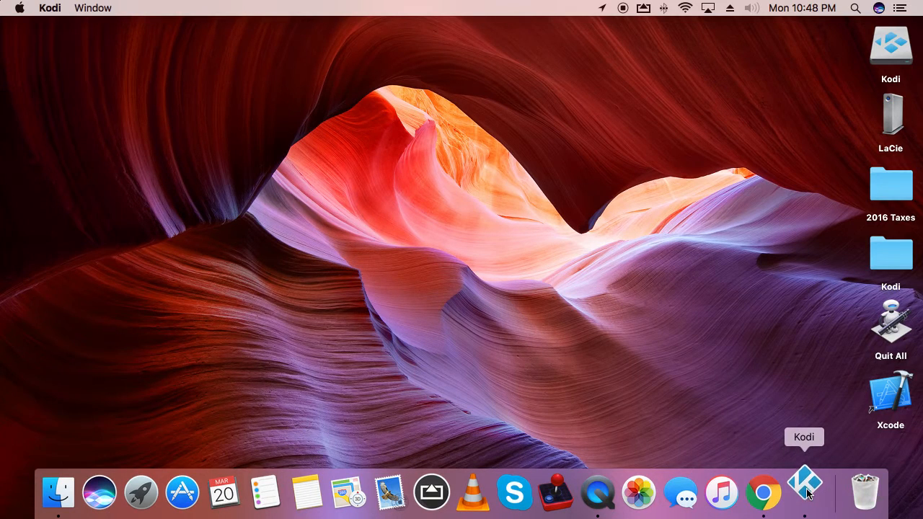
{"action": "left_click", "coordinate": [805, 493]}
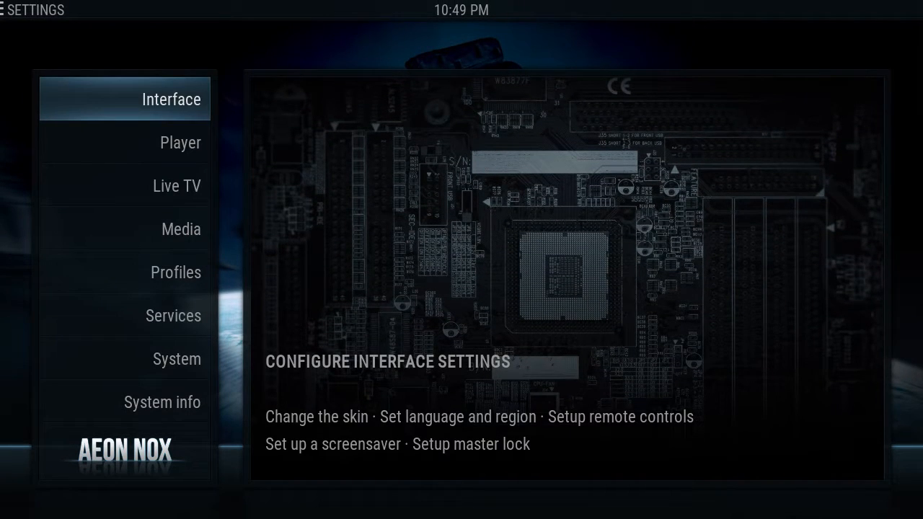
Choose Aeon Nox as the skin in Interface settings and confirm the switch
{"action": "left_click", "coordinate": [170, 98]}
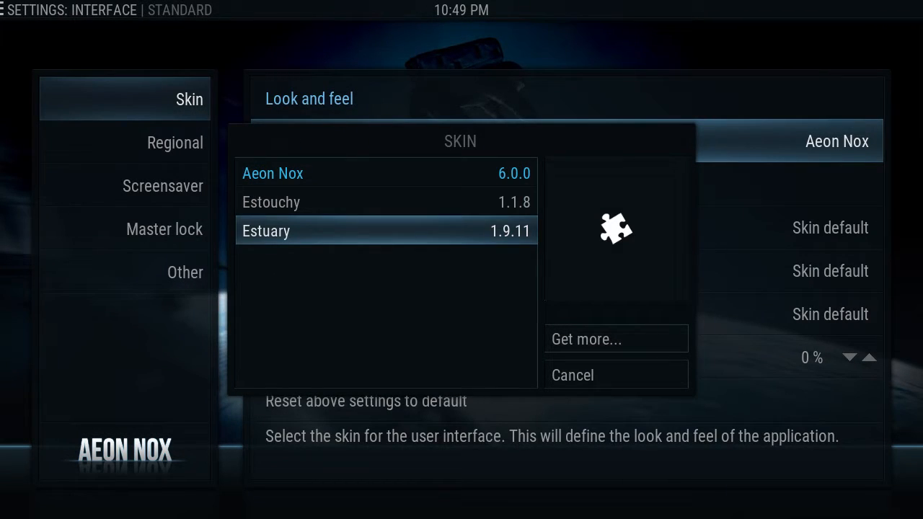
{"action": "left_click", "coordinate": [273, 173]}
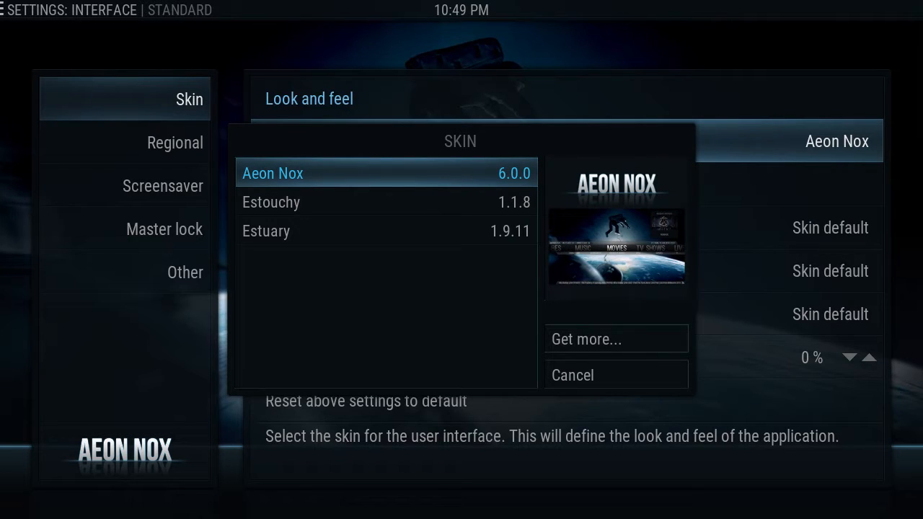
{"action": "left_click", "coordinate": [272, 173]}
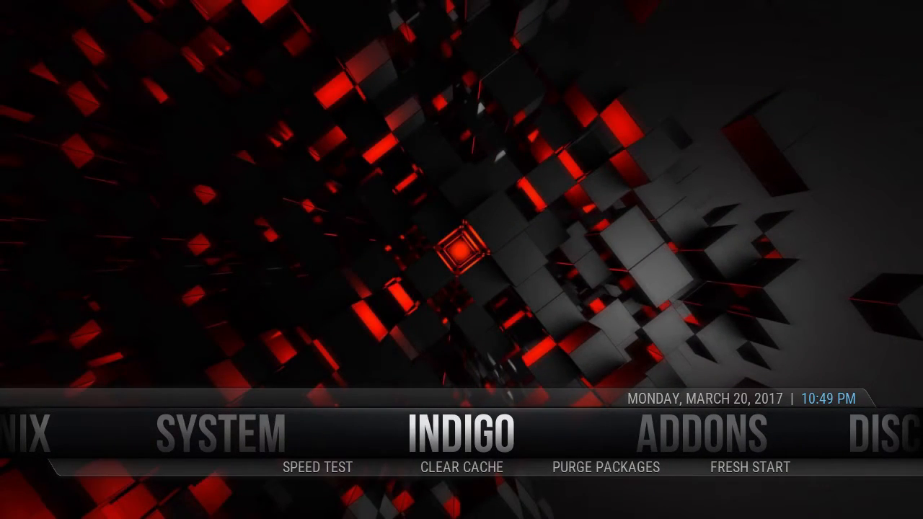
{"action": "mouse_move", "coordinate": [461, 467]}
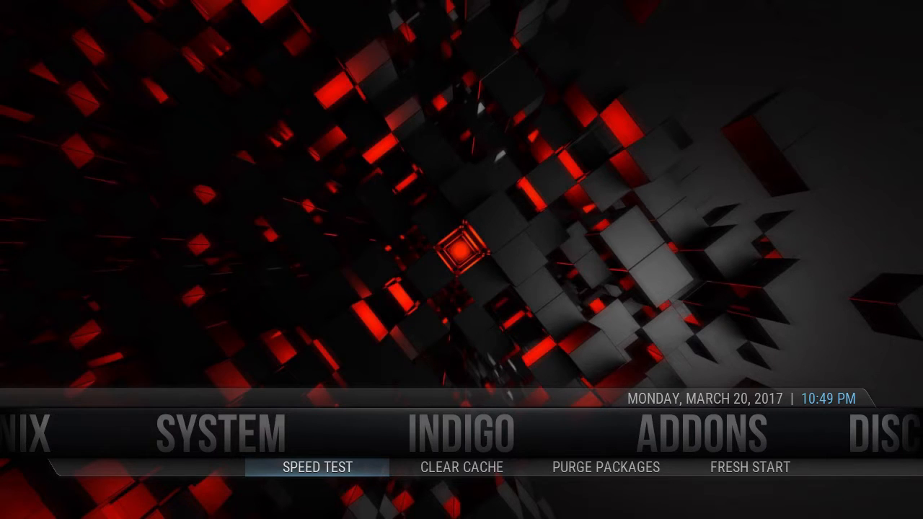
Run the Indigo speed test, dismissing the Very Poor result, then the Excellent 10/10 result
{"action": "left_click", "coordinate": [317, 468]}
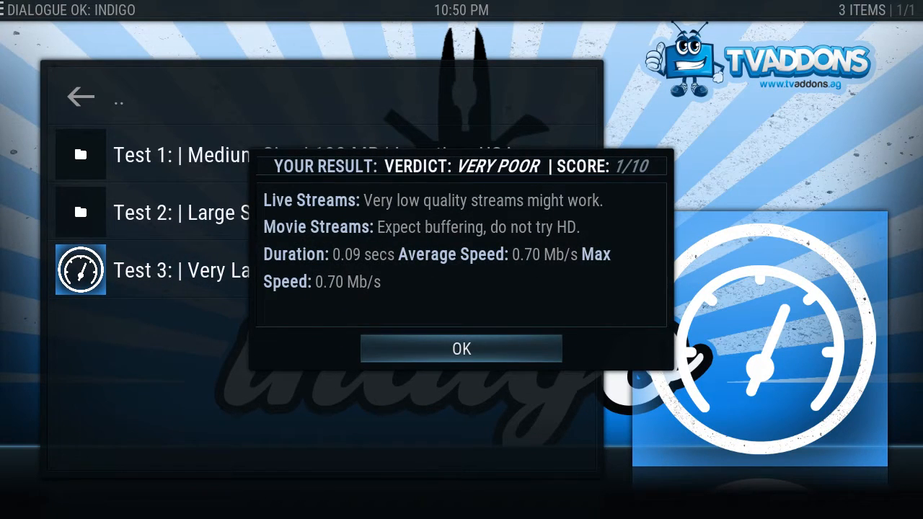
{"action": "left_click", "coordinate": [462, 347]}
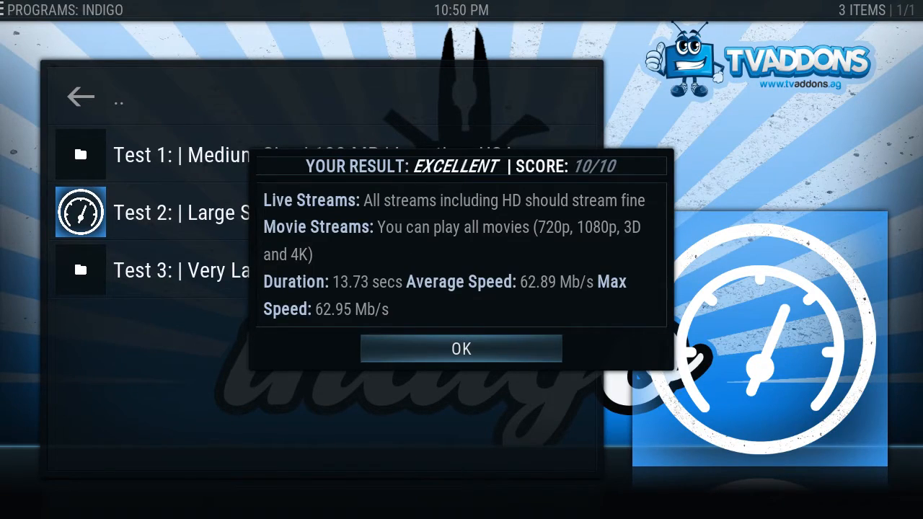
{"action": "left_click", "coordinate": [461, 347]}
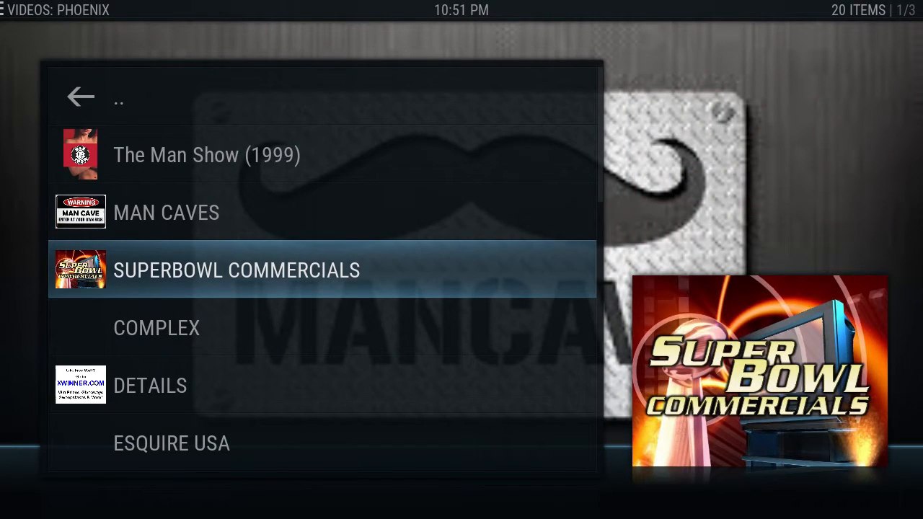
Scroll down through the Phoenix Mancave magazine video list
{"action": "key", "text": "down"}
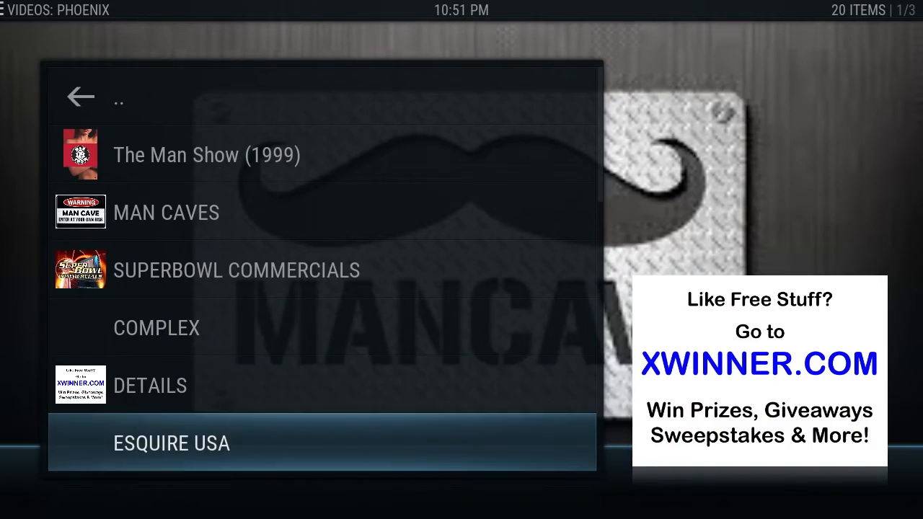
{"action": "scroll", "scroll_direction": "down", "scroll_amount": 3}
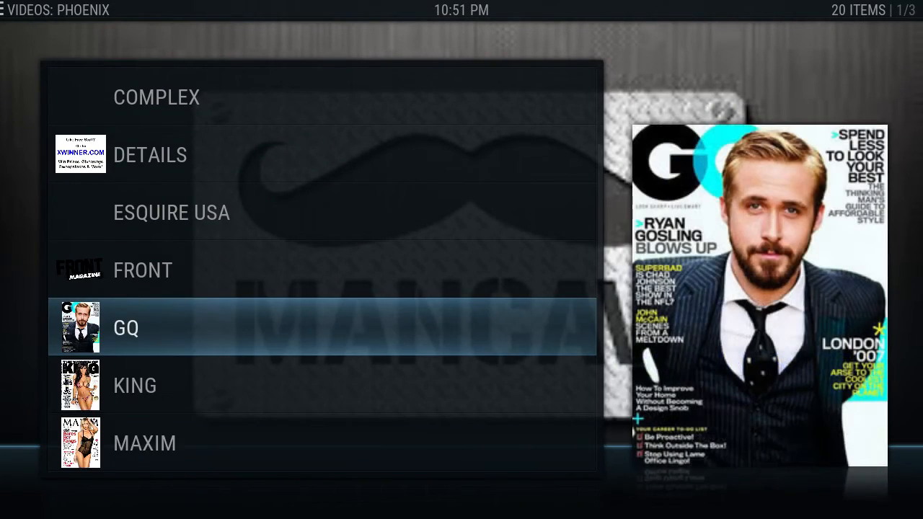
{"action": "scroll", "scroll_direction": "down", "scroll_amount": 3}
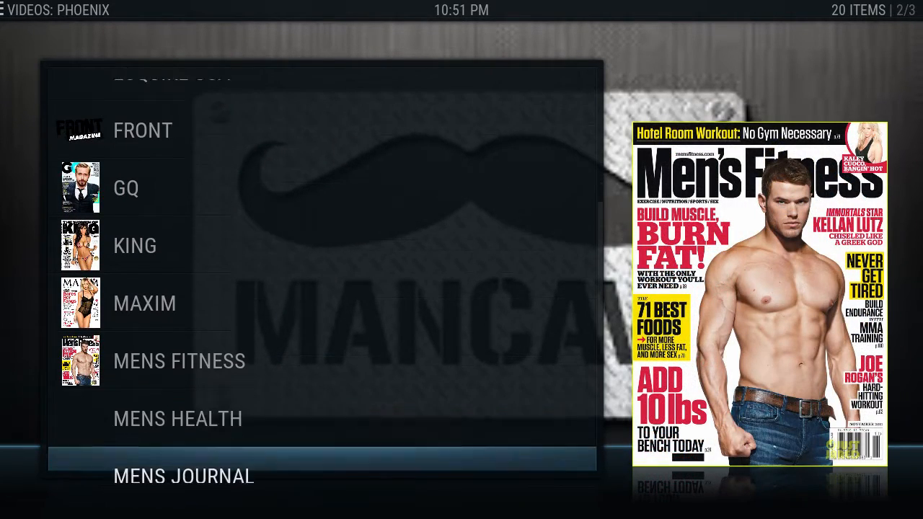
{"action": "scroll", "scroll_direction": "down", "scroll_amount": 3}
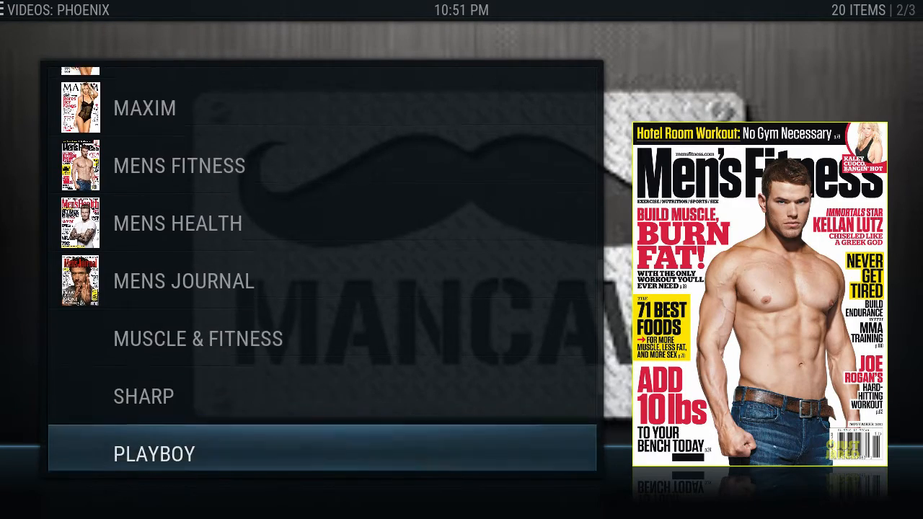
{"action": "scroll", "scroll_direction": "down", "scroll_amount": 3}
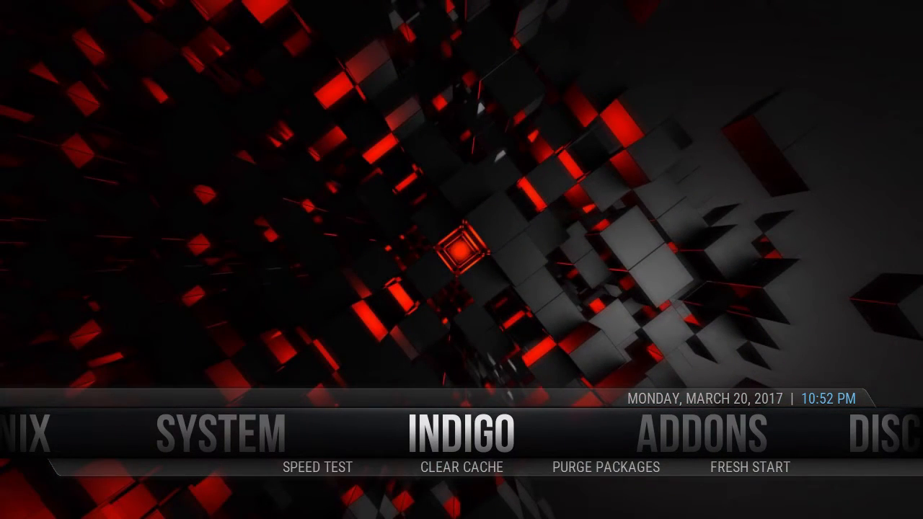
{"action": "left_click", "coordinate": [317, 467]}
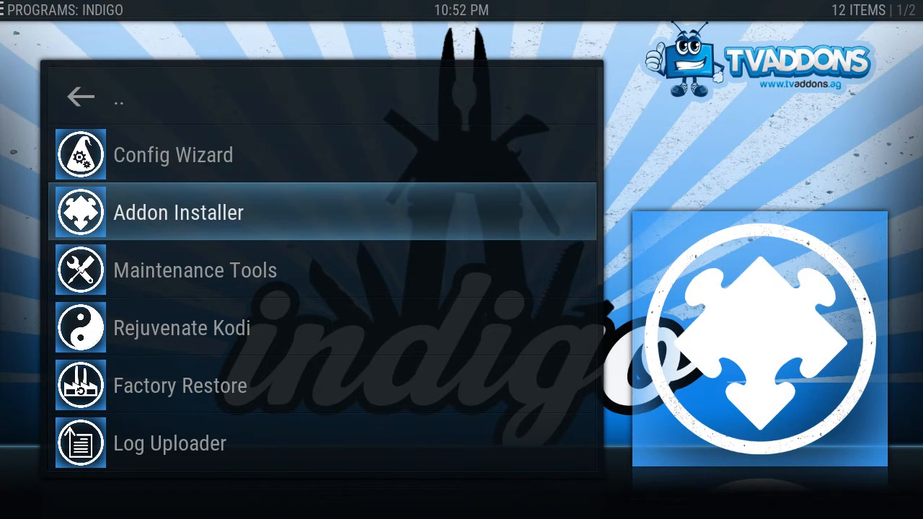
{"action": "left_click", "coordinate": [179, 212]}
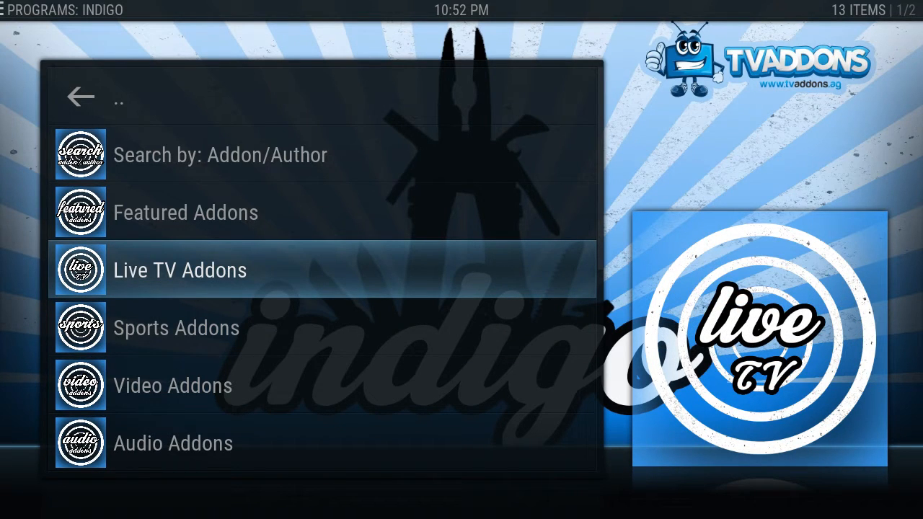
{"action": "left_click", "coordinate": [180, 270]}
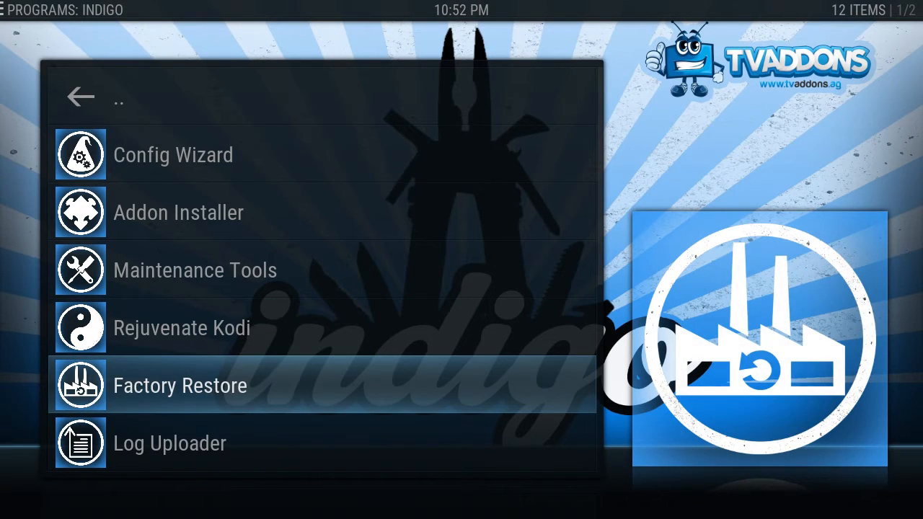
{"action": "scroll", "scroll_direction": "down", "scroll_amount": 3}
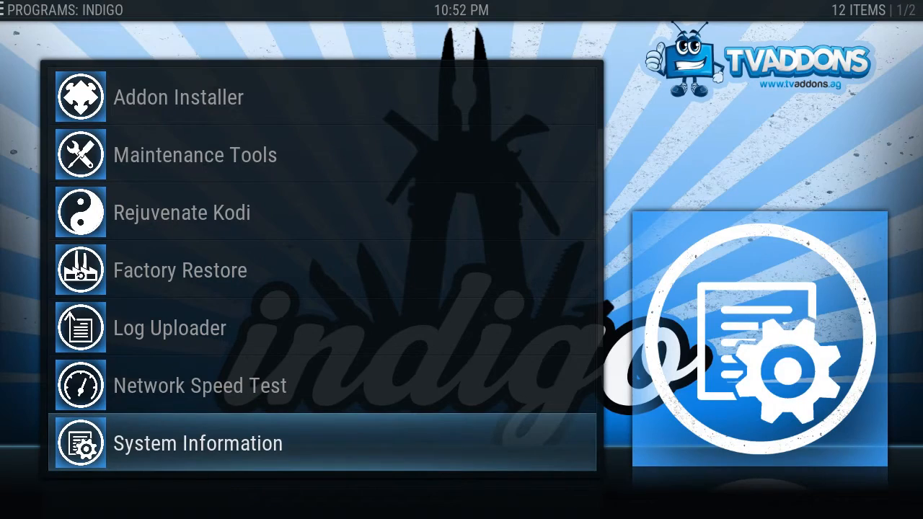
{"action": "scroll", "scroll_direction": "down", "scroll_amount": 3}
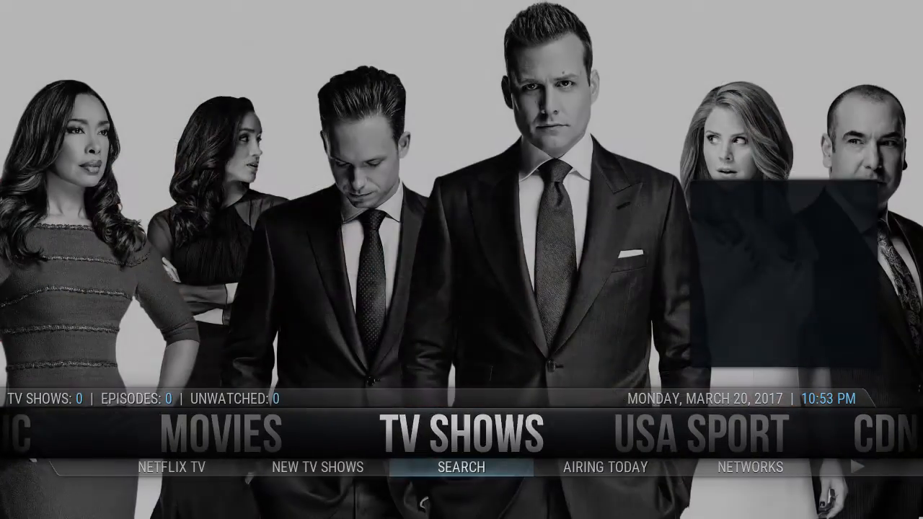
Check the TV show poster grid the TV Shows item launches, then back out of it
{"action": "left_click", "coordinate": [222, 432]}
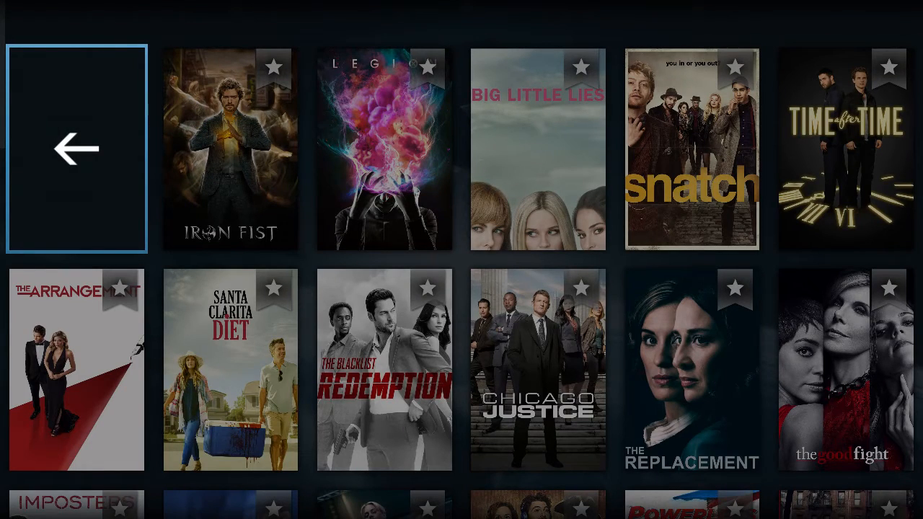
{"action": "left_click", "coordinate": [75, 148]}
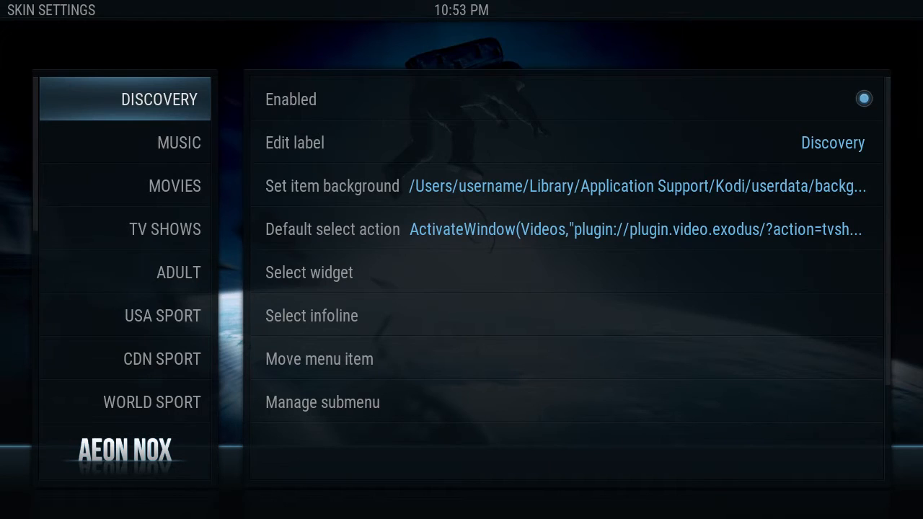
Select the TV Shows menu item and change its default select action to a video add-on
{"action": "left_click", "coordinate": [165, 228]}
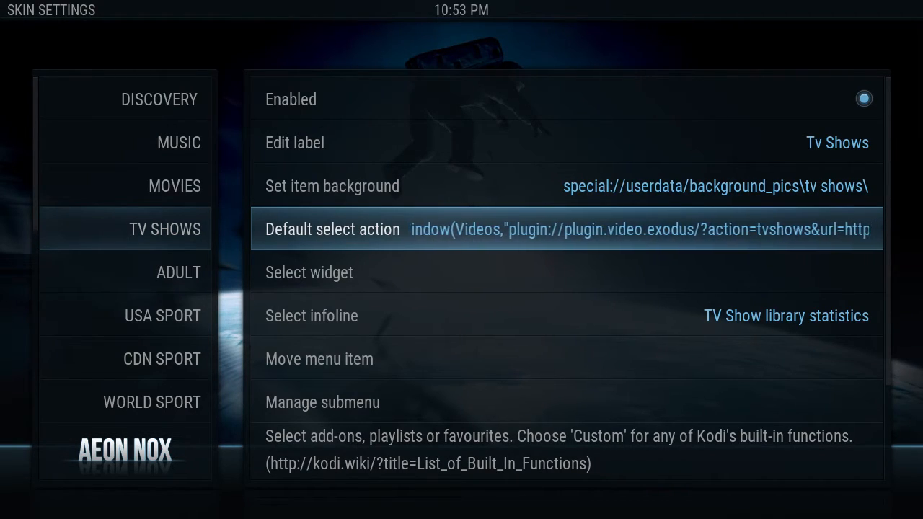
{"action": "left_click", "coordinate": [332, 228]}
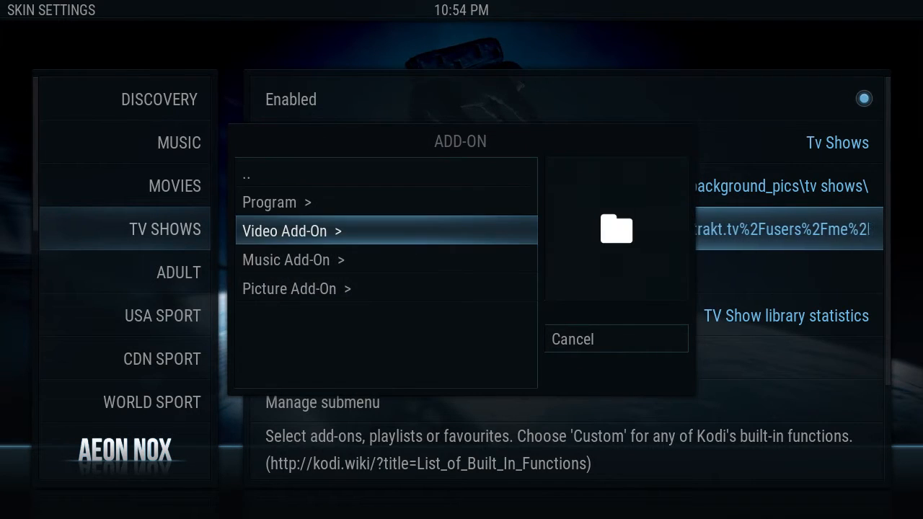
{"action": "left_click", "coordinate": [283, 231]}
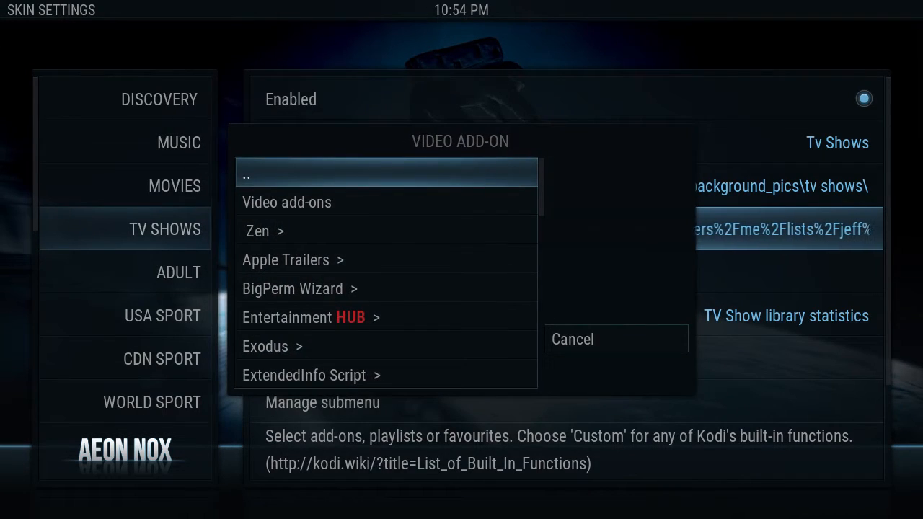
Link the item to Exodus > TV Shows > Airing today
{"action": "left_click", "coordinate": [271, 346]}
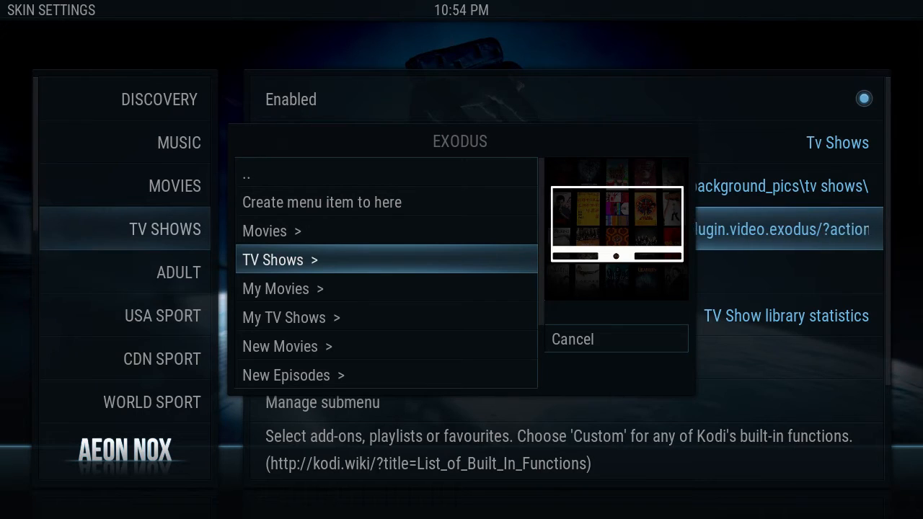
{"action": "left_click", "coordinate": [273, 260]}
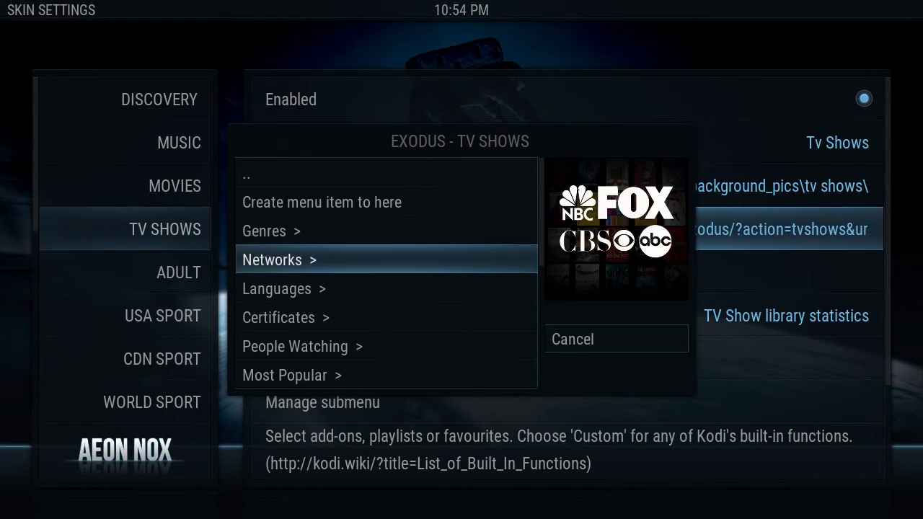
{"action": "scroll", "scroll_direction": "down", "scroll_amount": 3}
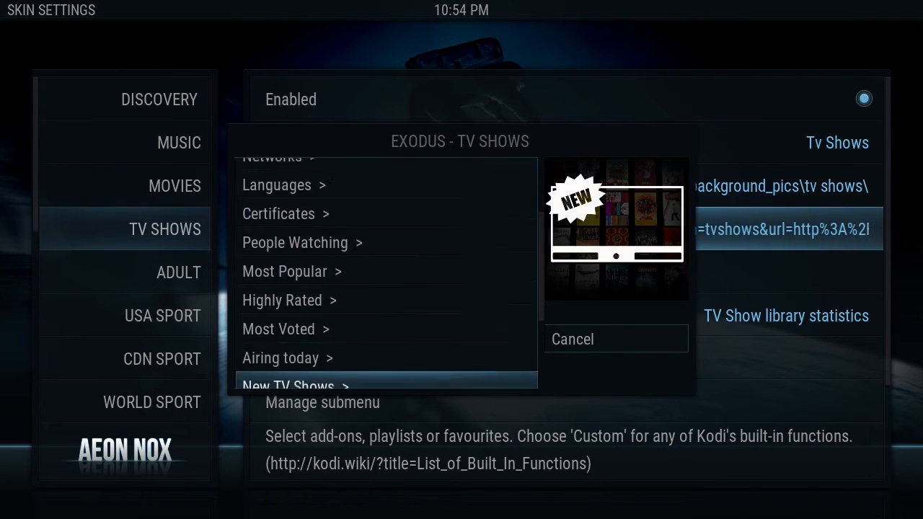
{"action": "left_click", "coordinate": [280, 358]}
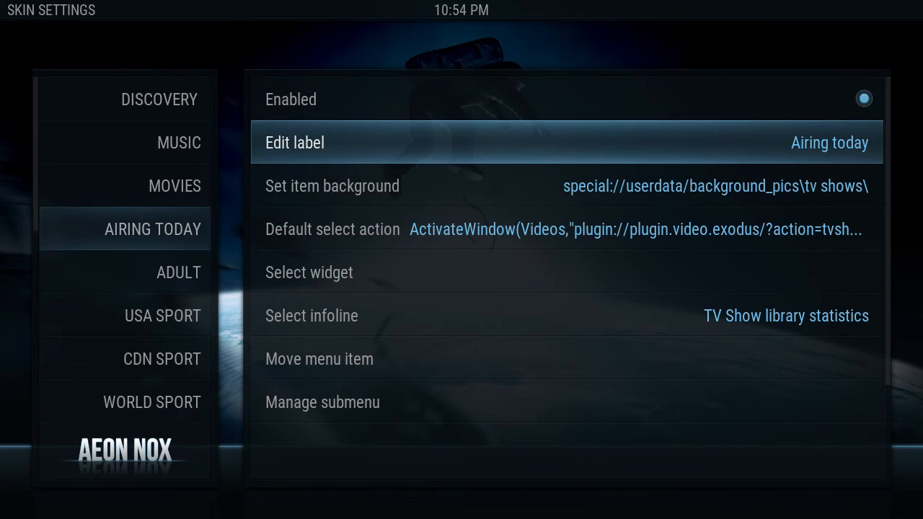
Edit the item's label to 'Tv Shows' and confirm it
{"action": "left_click", "coordinate": [294, 143]}
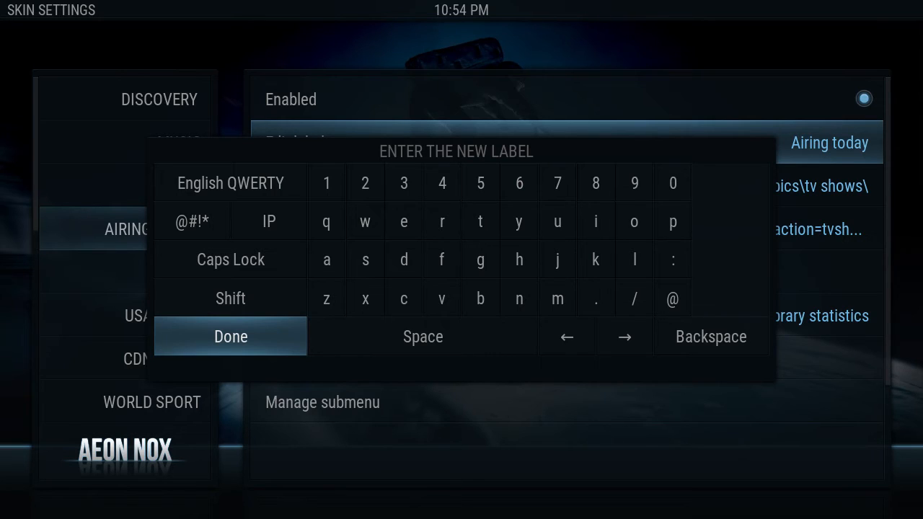
{"action": "type", "text": "Tv"}
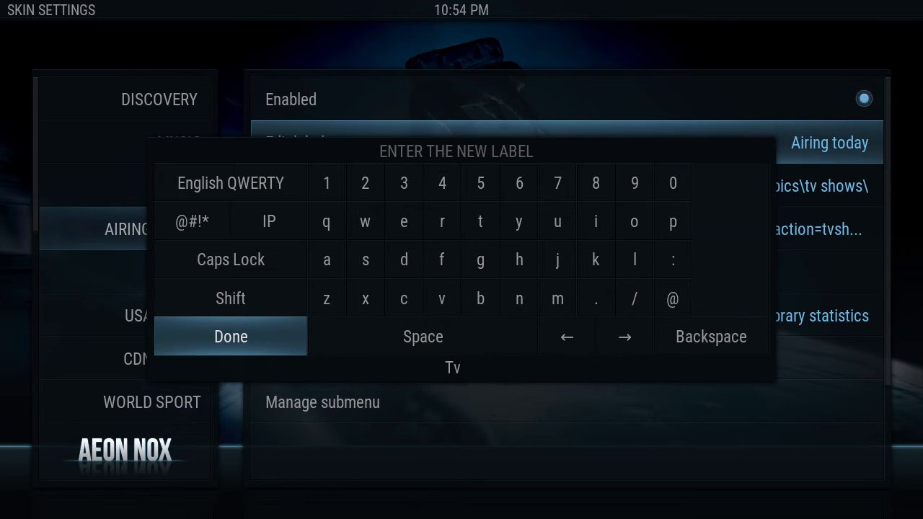
{"action": "type", "text": "Shows"}
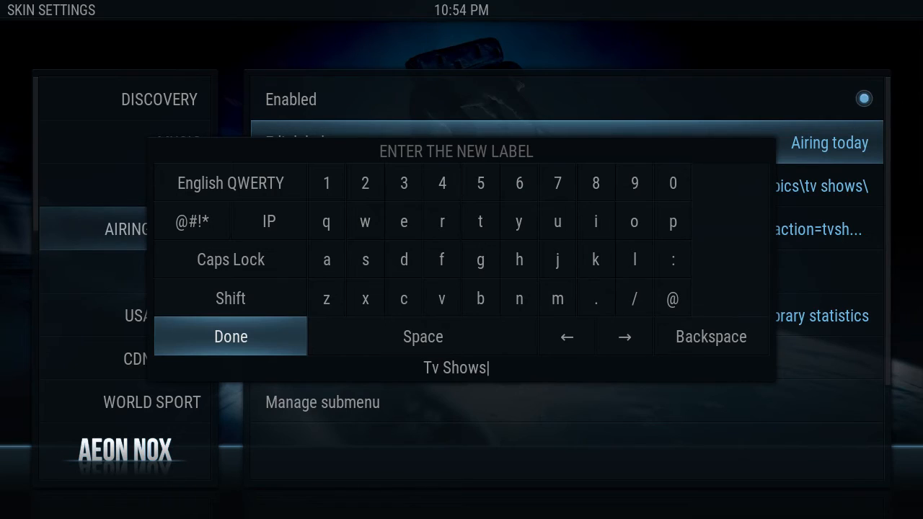
{"action": "left_click", "coordinate": [231, 336]}
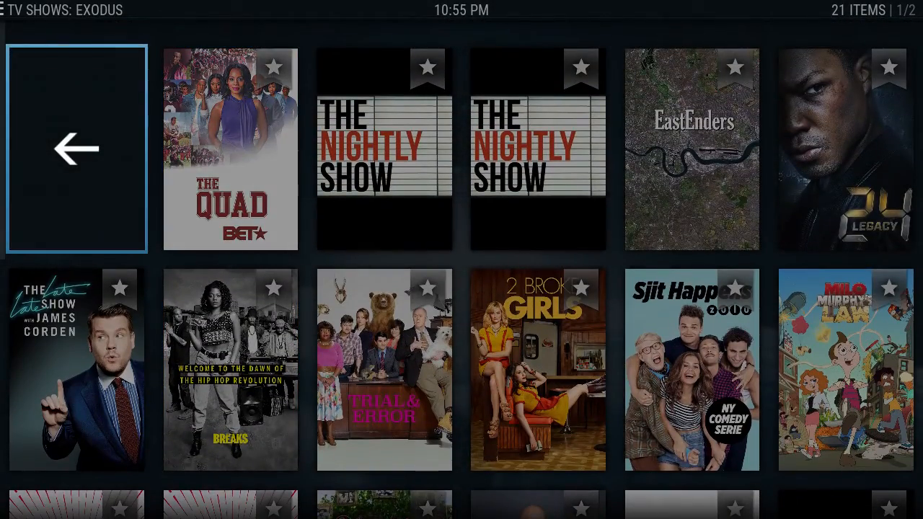
Back out of the skin settings toward the home screen
{"action": "left_click", "coordinate": [78, 147]}
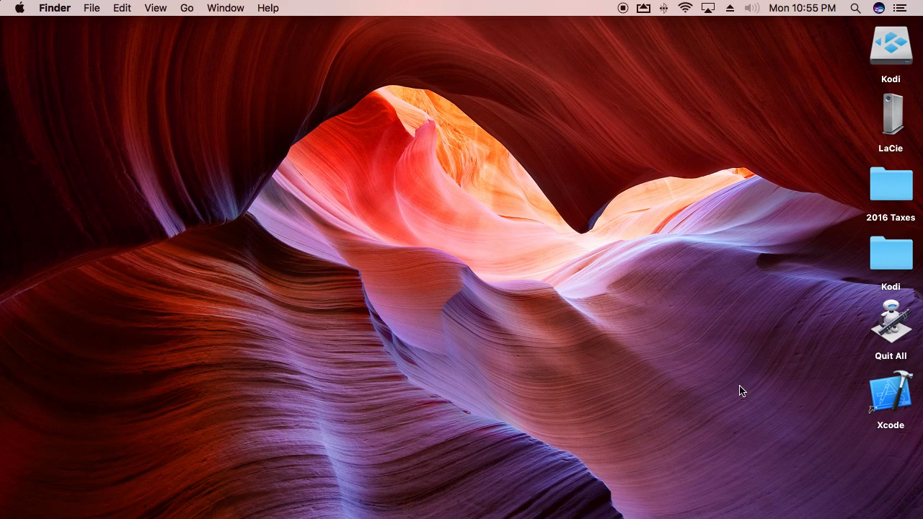
{"action": "mouse_move", "coordinate": [718, 49]}
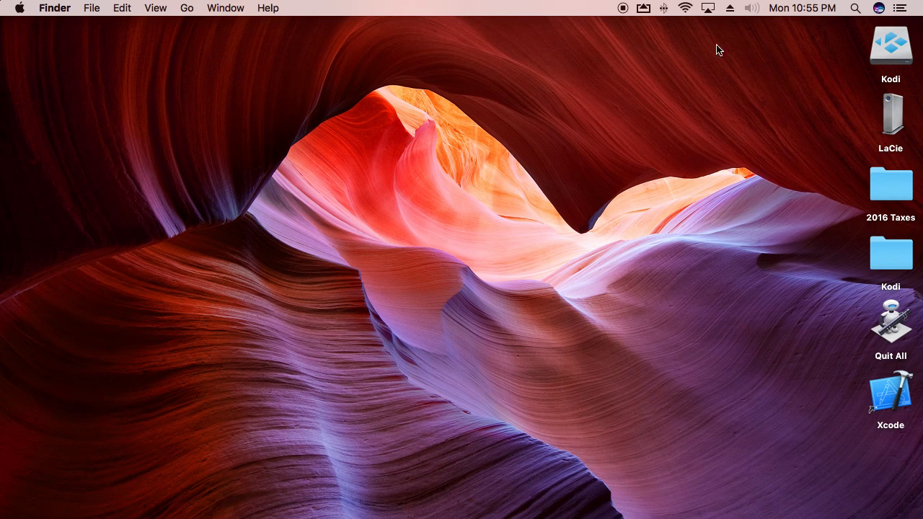
{"action": "mouse_move", "coordinate": [623, 15]}
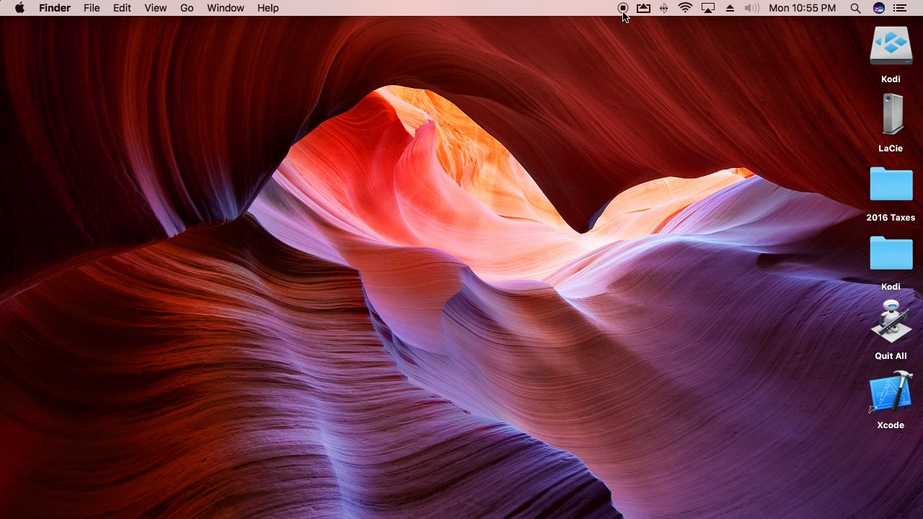